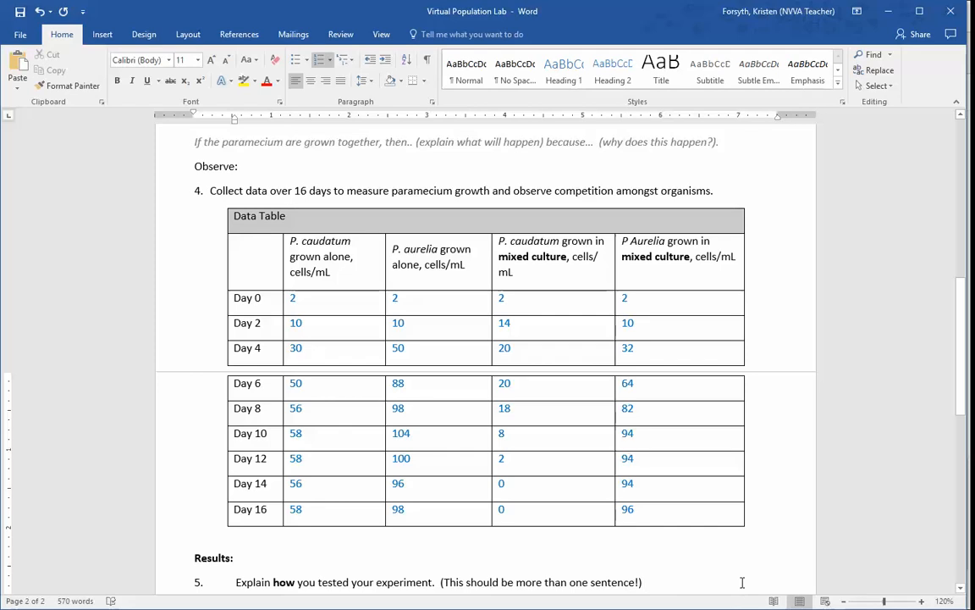
mouse_move(714, 560)
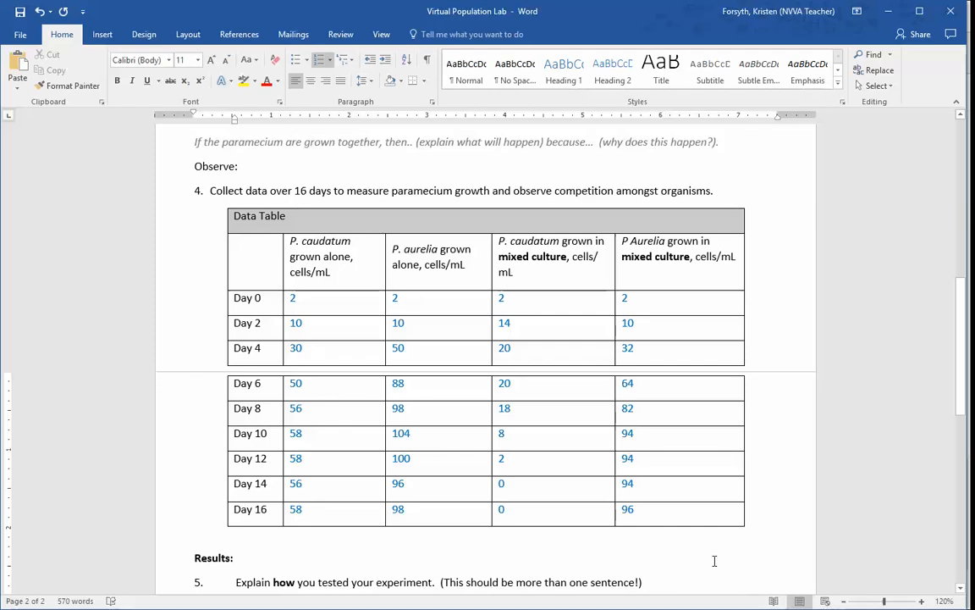
- Scroll to Graphing the Results and add a blank line beneath item a
left_click(645, 582)
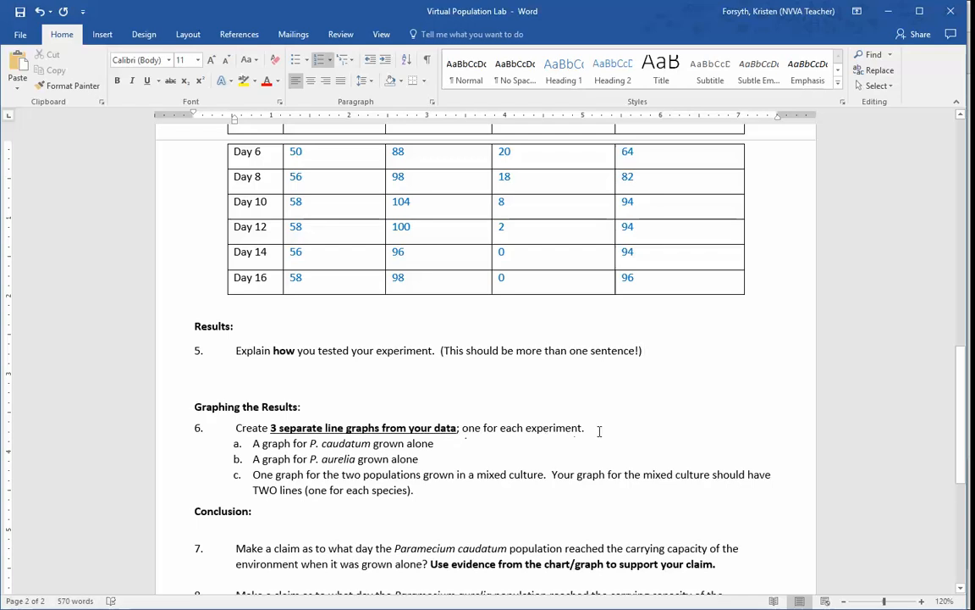
mouse_move(296, 447)
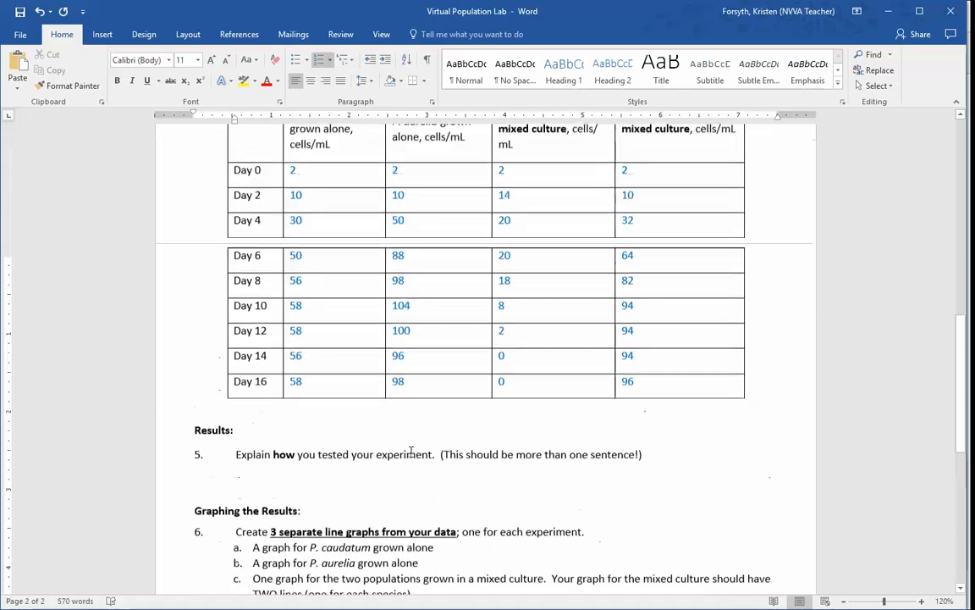
scroll("up", 3)
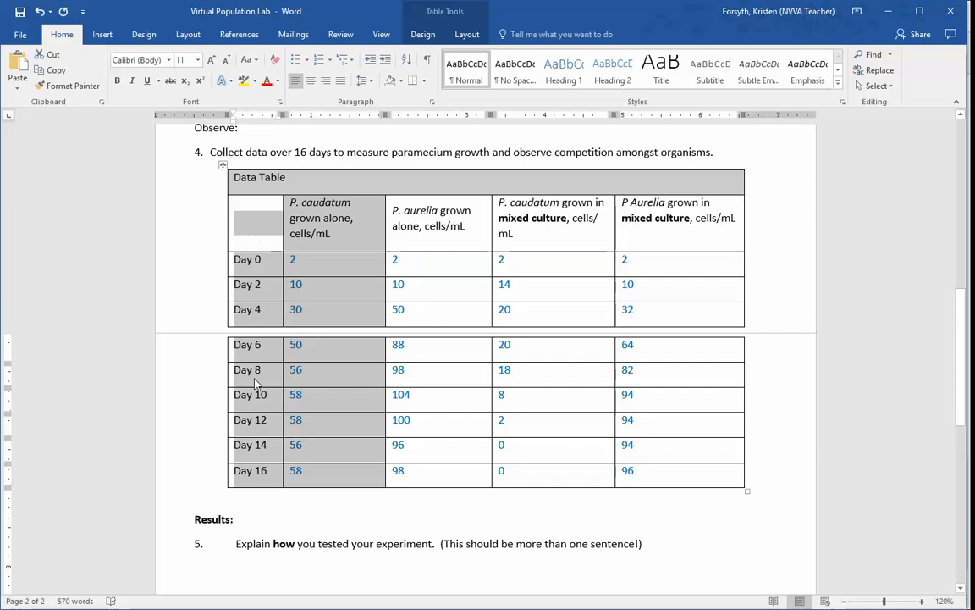
mouse_move(324, 423)
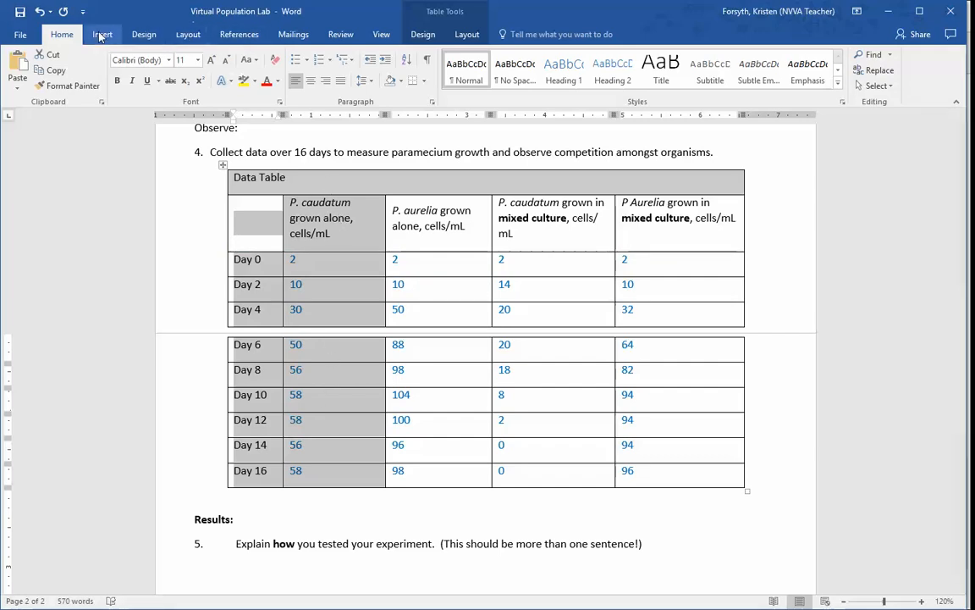
left_click(102, 34)
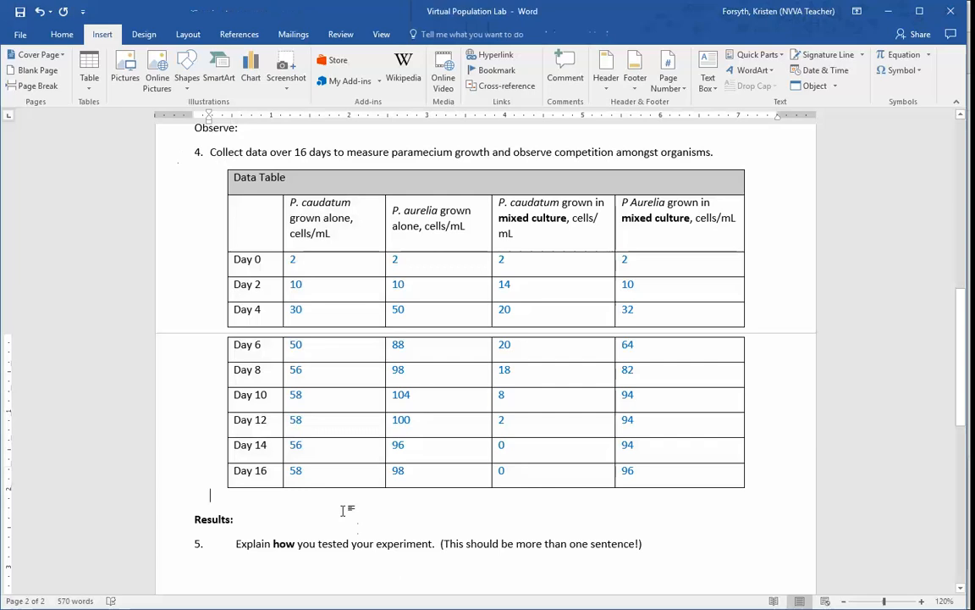
scroll("down", 3)
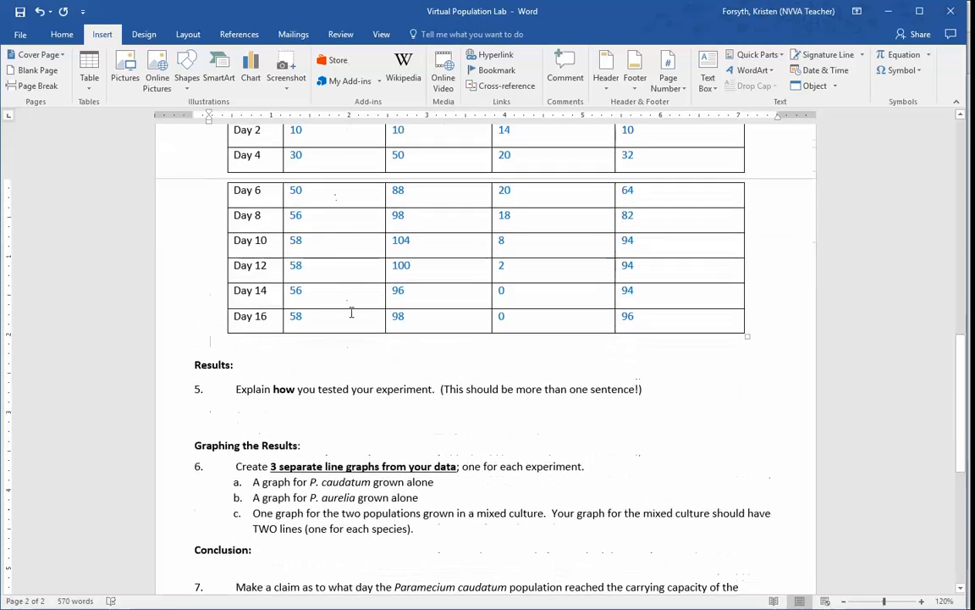
scroll("down", 3)
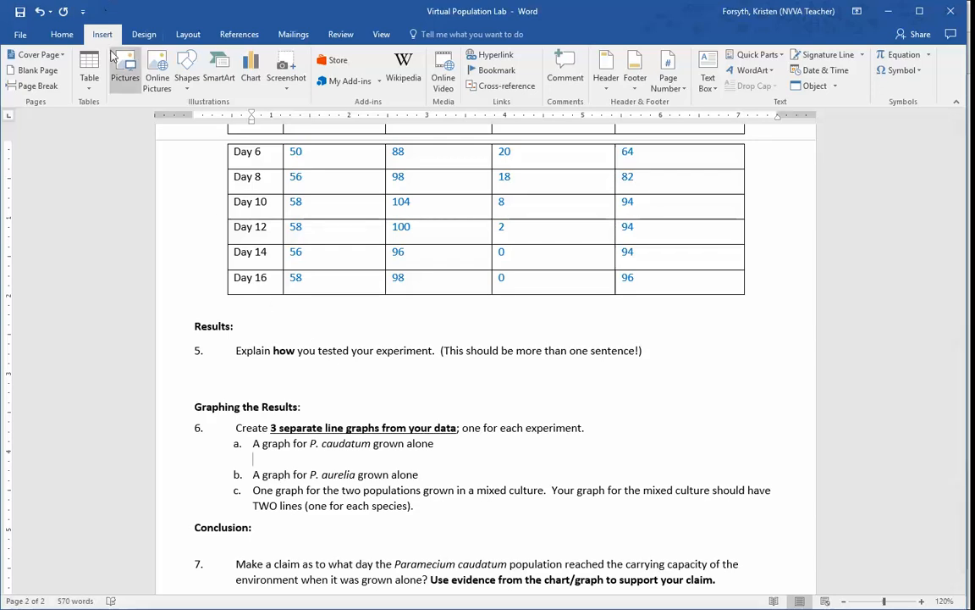
mouse_move(251, 69)
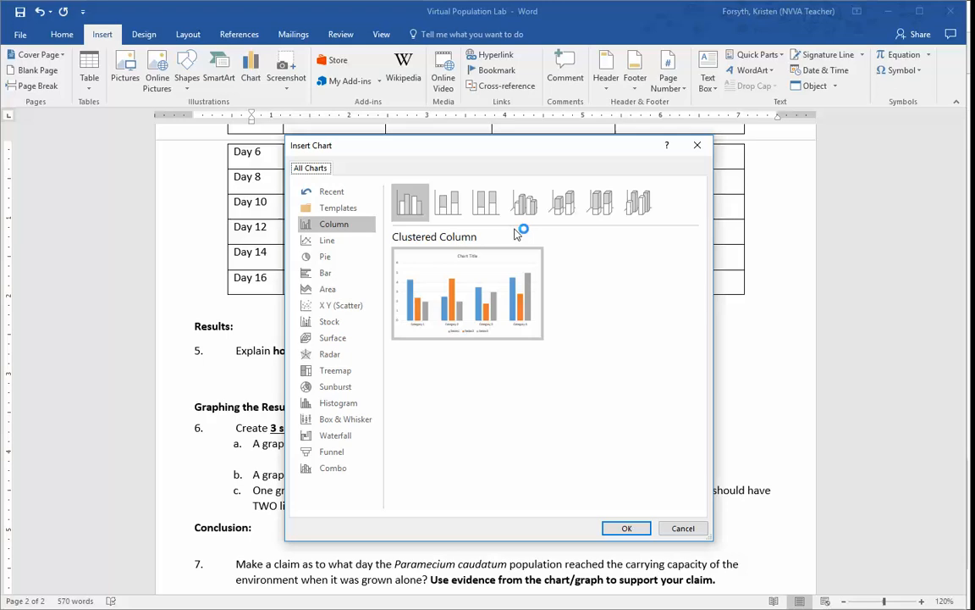
mouse_move(328, 241)
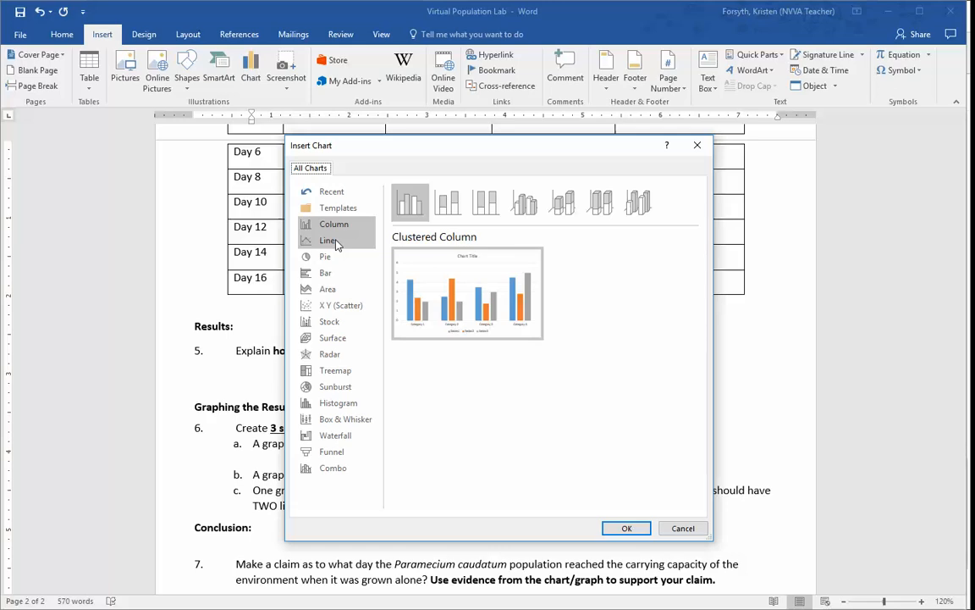
- Choose the Line chart type in the Insert Chart dialog
left_click(328, 240)
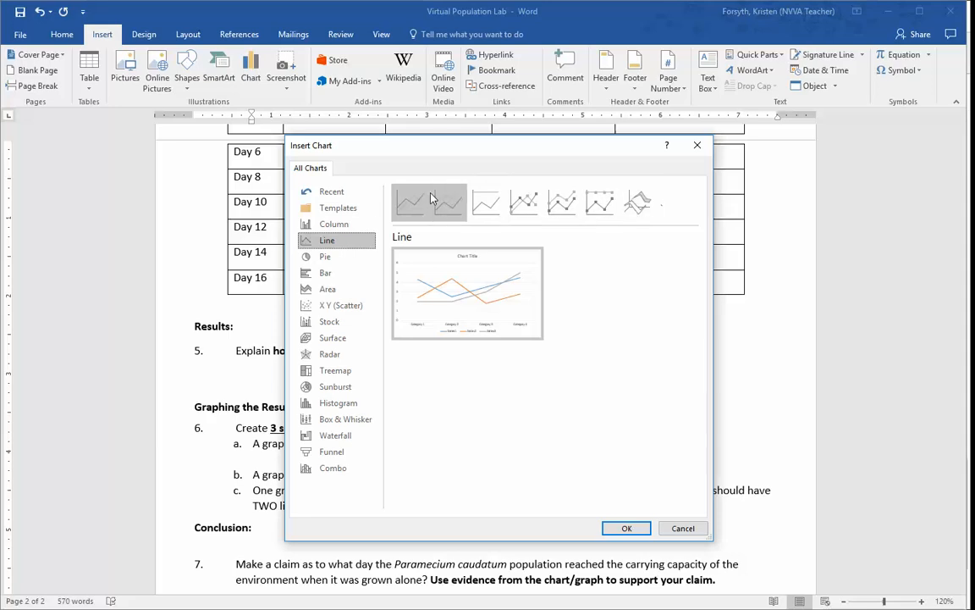
mouse_move(638, 201)
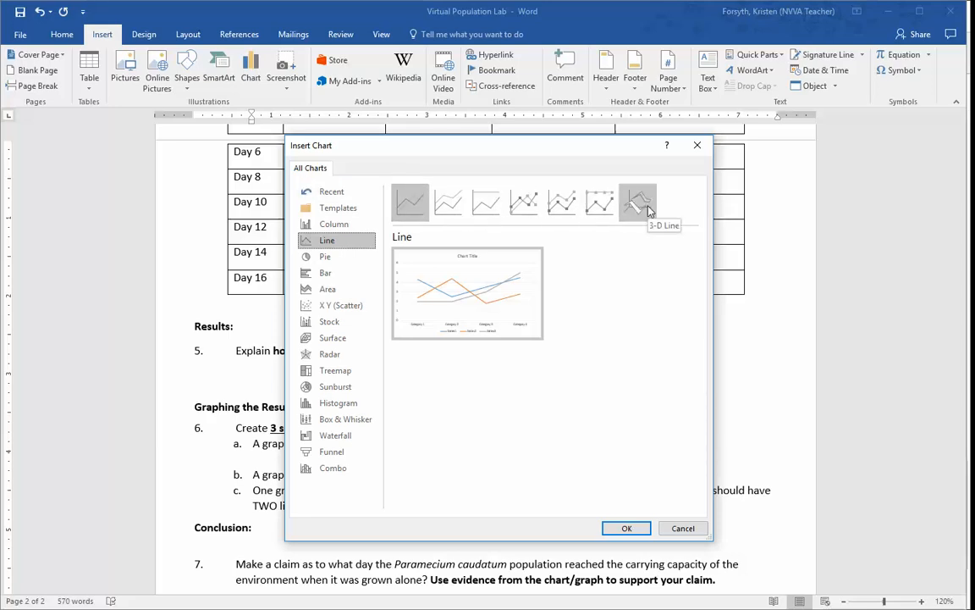
mouse_move(411, 201)
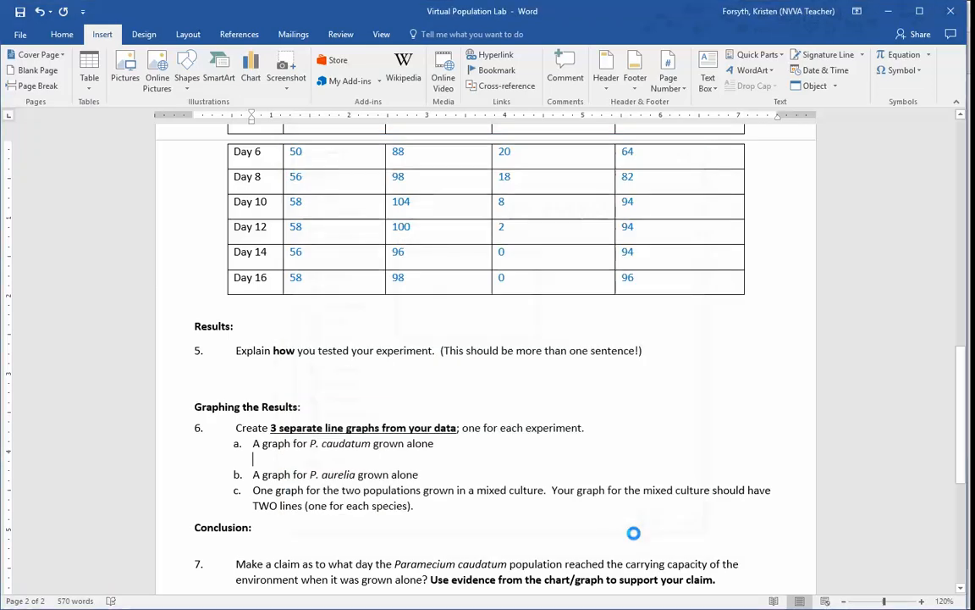
- Place the sample line chart, with its Chart in Microsoft Word data sheet open
left_click(249, 65)
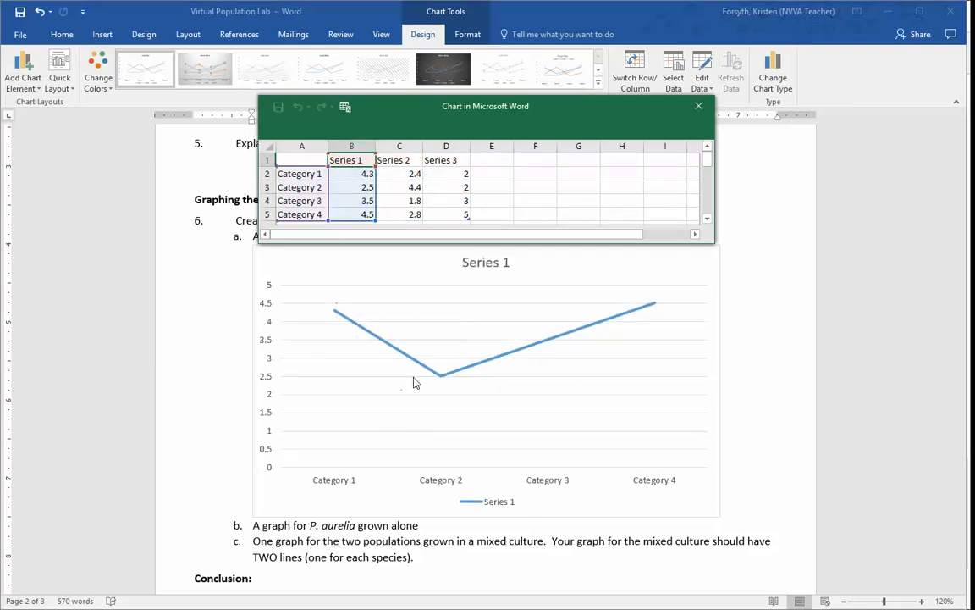
mouse_move(525, 290)
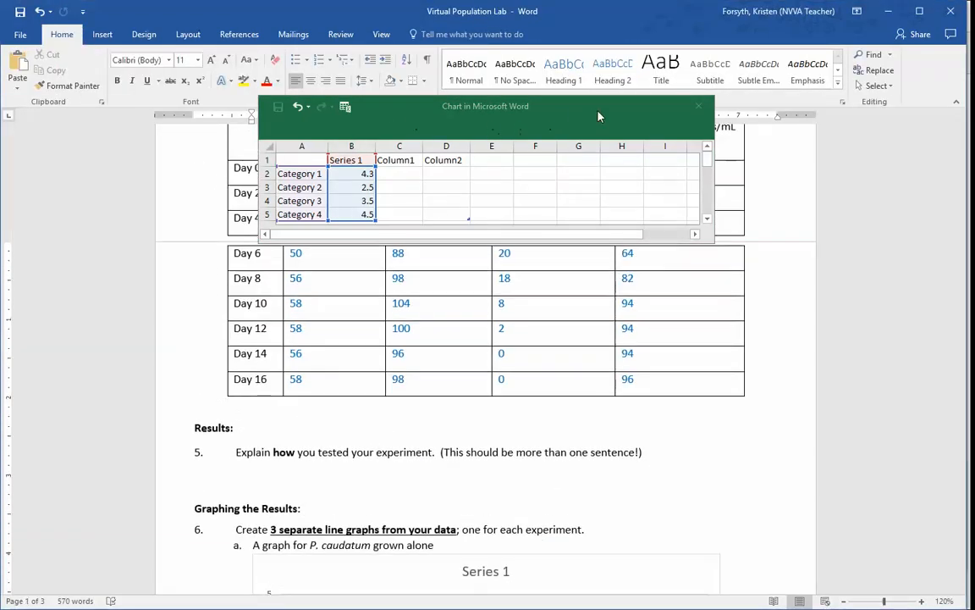
mouse_move(481, 133)
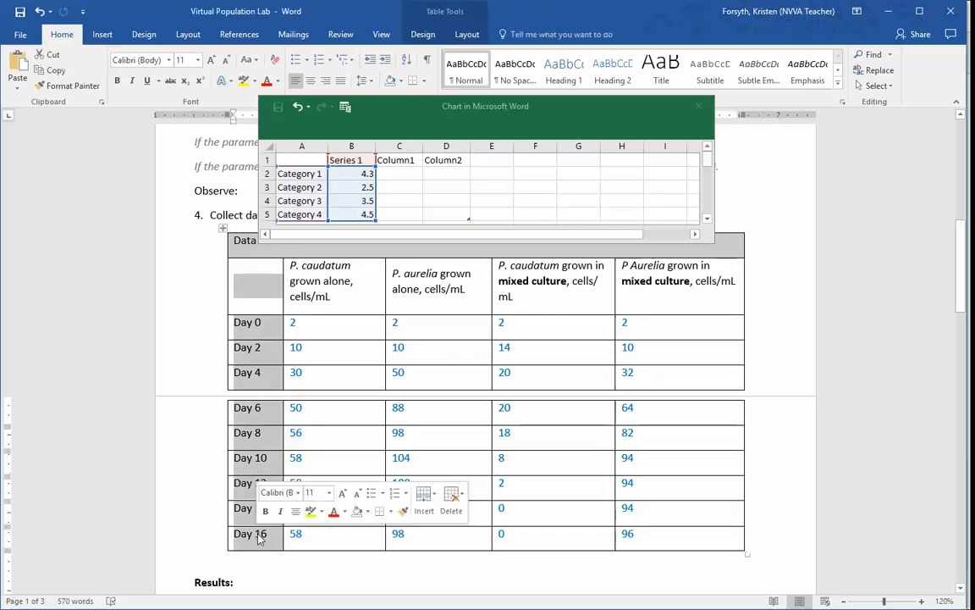
- Fill column A of the chart data with a Days header and Day 0 through Day 16
left_click(301, 160)
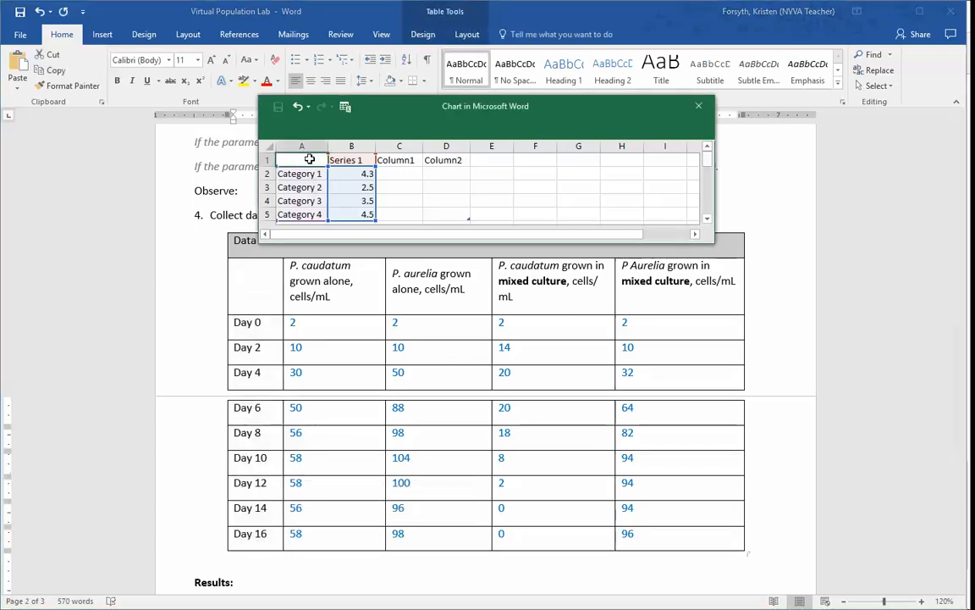
left_click(302, 160)
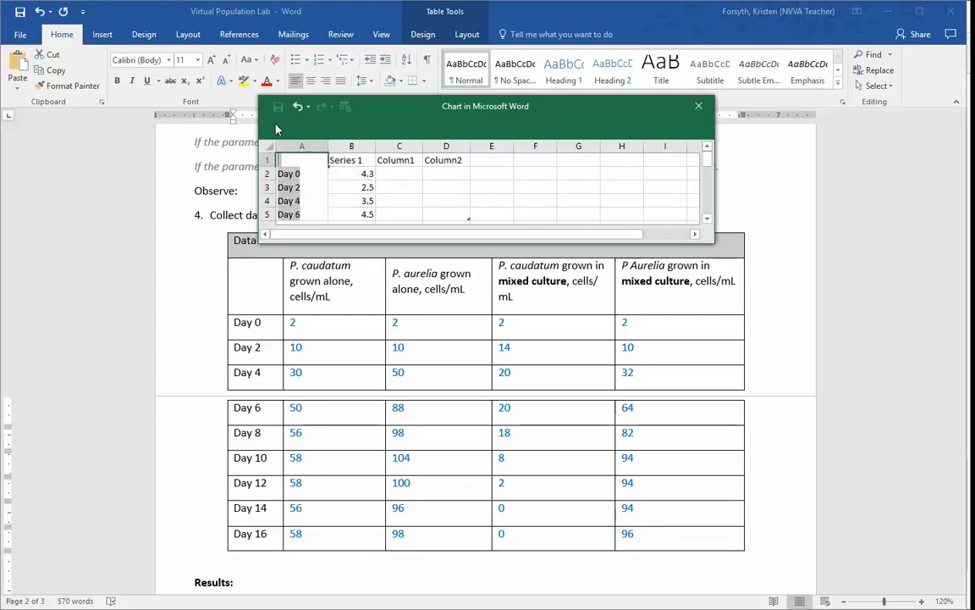
right_click(302, 174)
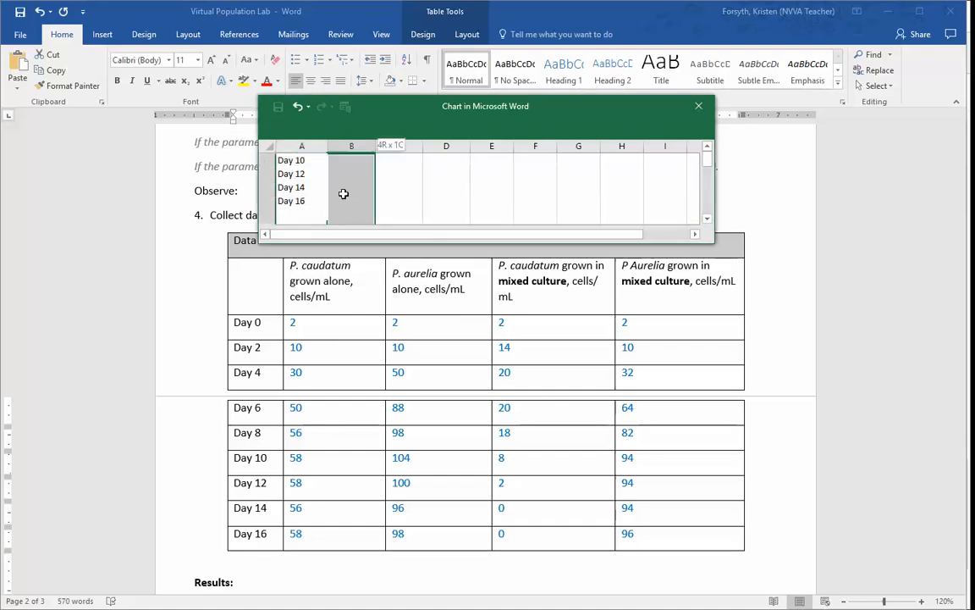
scroll("up", 3)
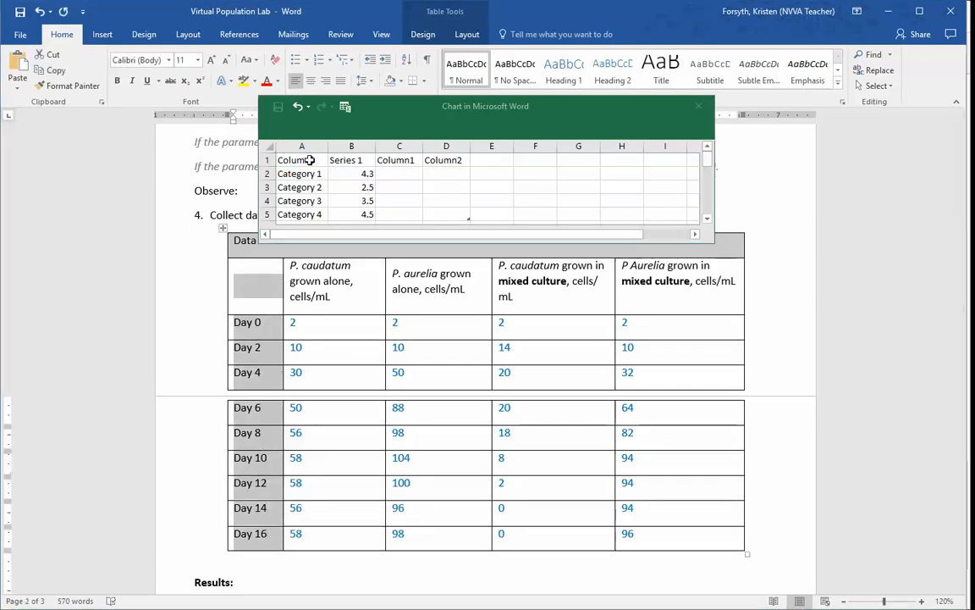
left_click(301, 160)
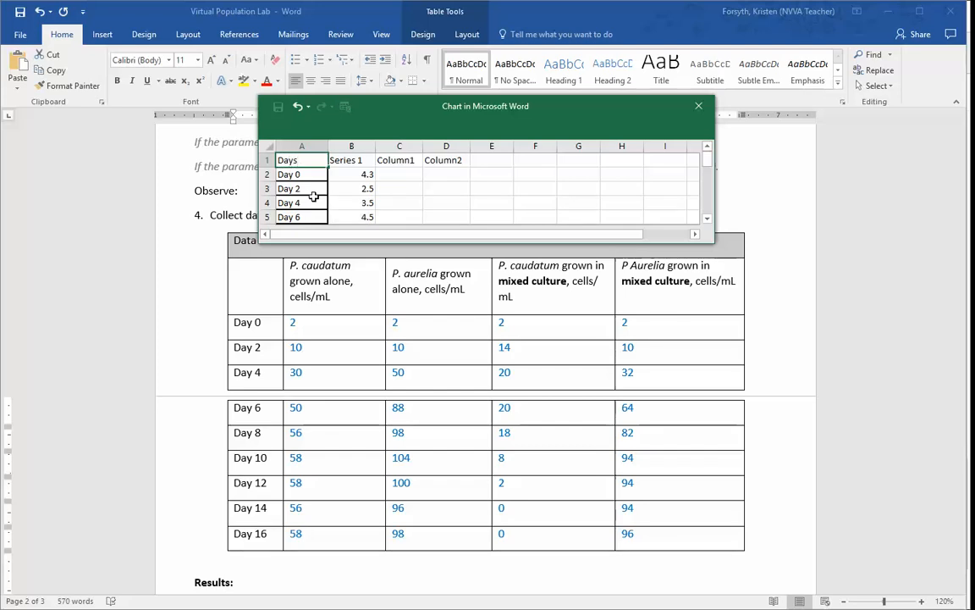
left_click(351, 203)
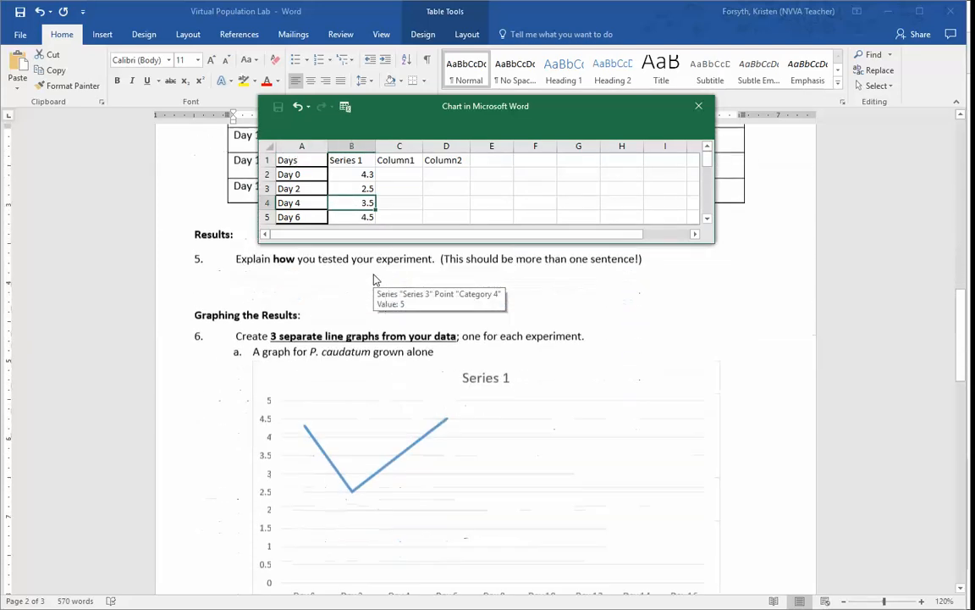
- Scroll the document back to the paramecium Data Table
scroll("down", 3)
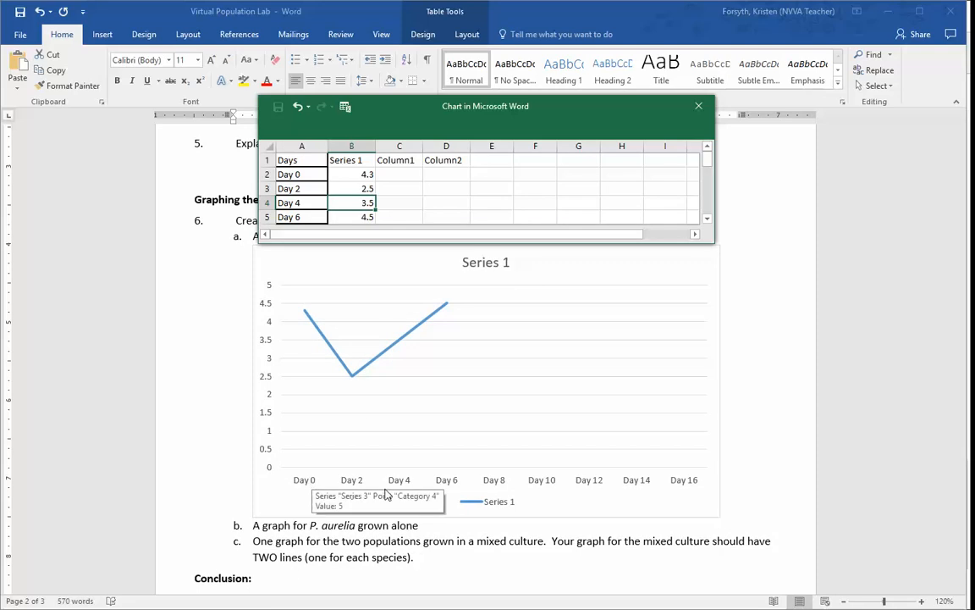
mouse_move(571, 495)
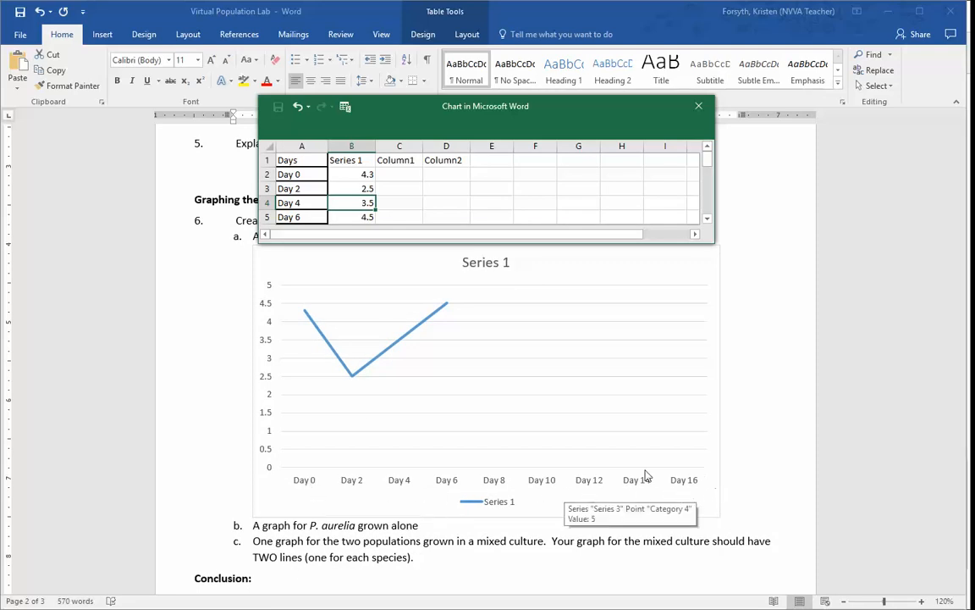
mouse_move(295, 492)
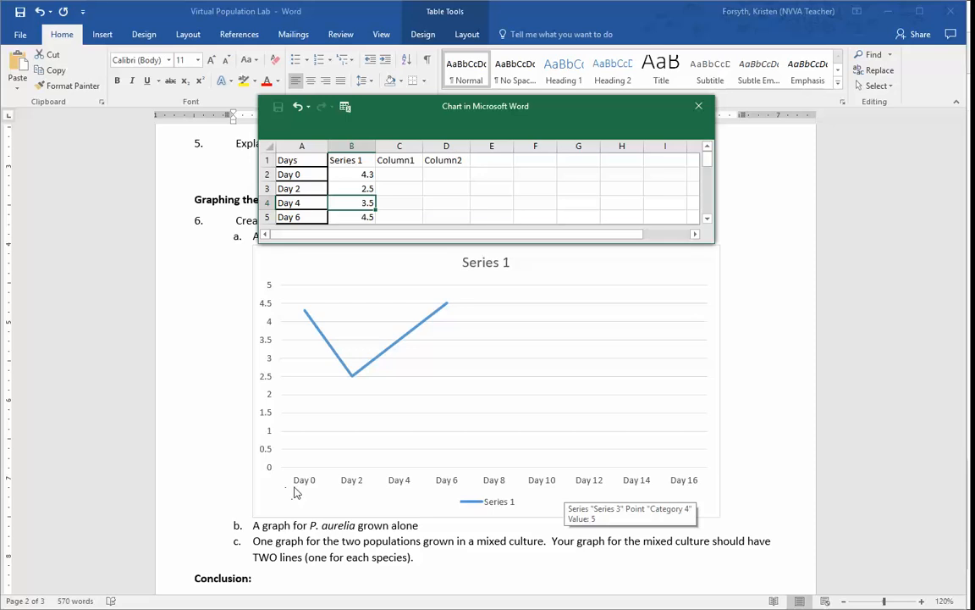
mouse_move(311, 481)
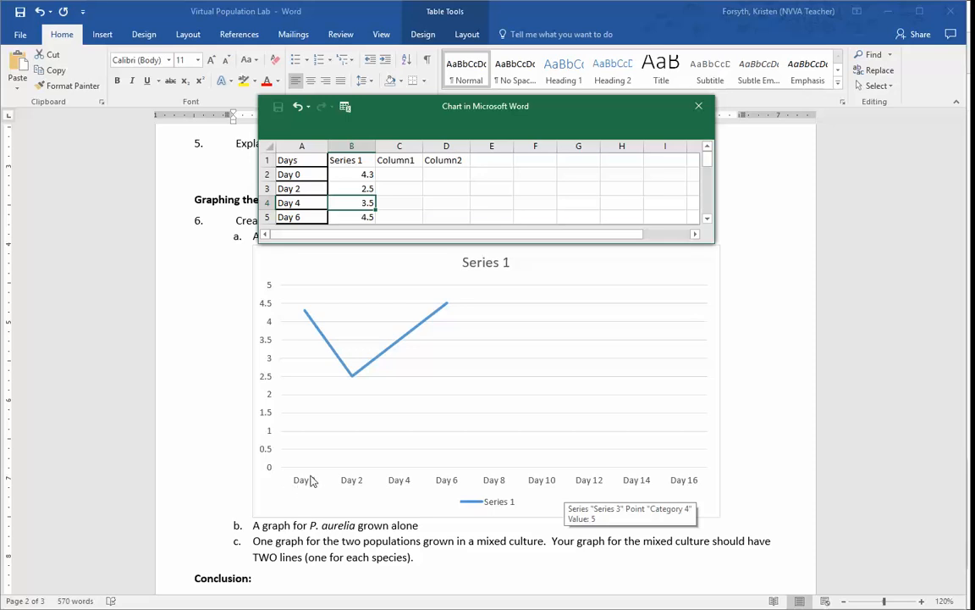
mouse_move(419, 466)
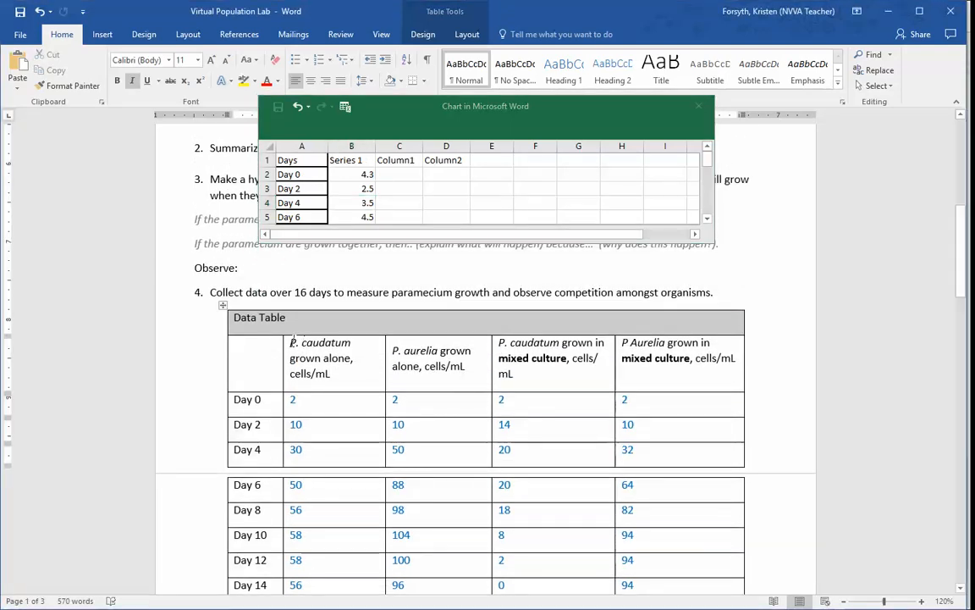
- Paste the P. caudatum grown-alone counts into the chart's Series 1 column
scroll("down", 3)
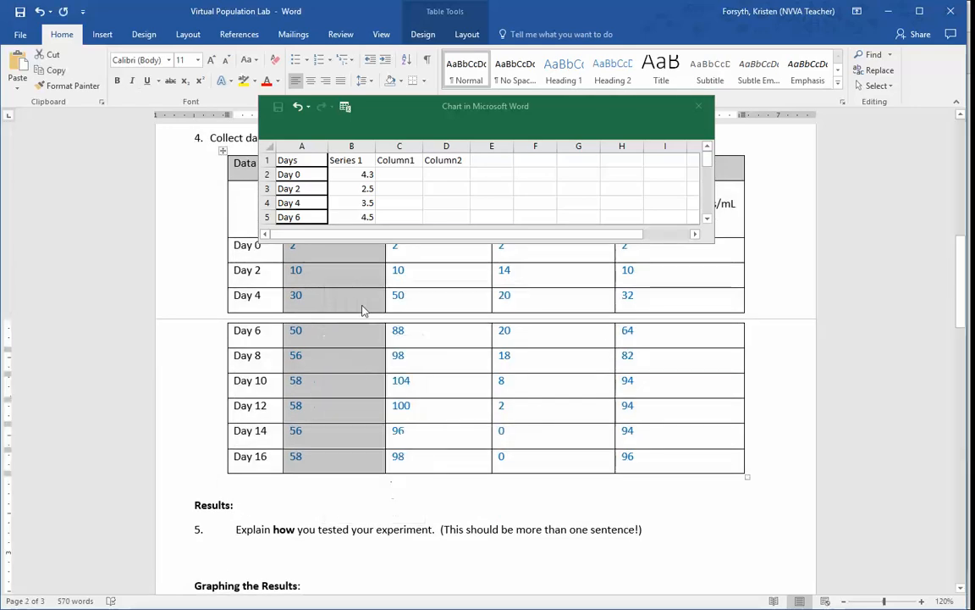
left_click(351, 160)
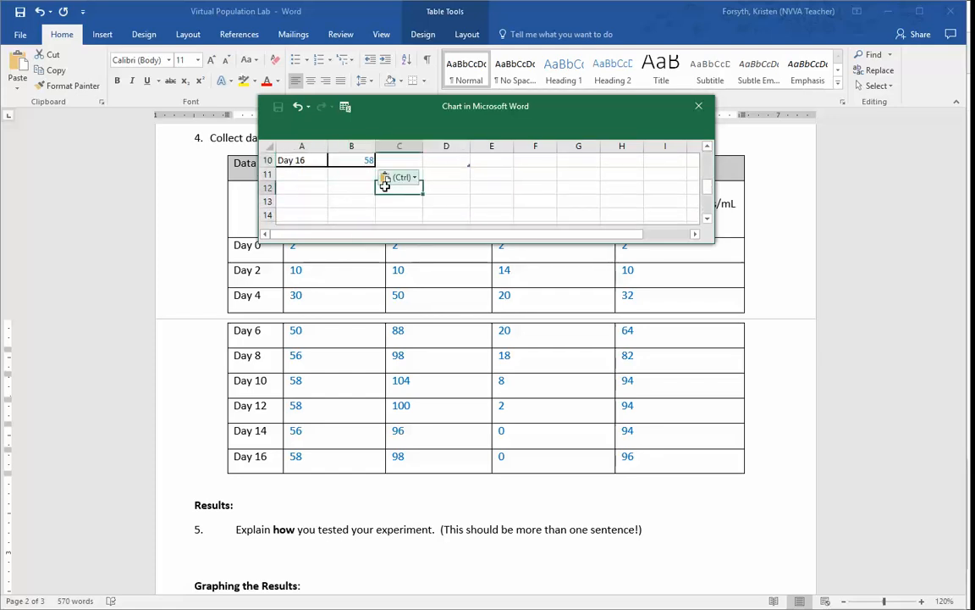
left_click(351, 172)
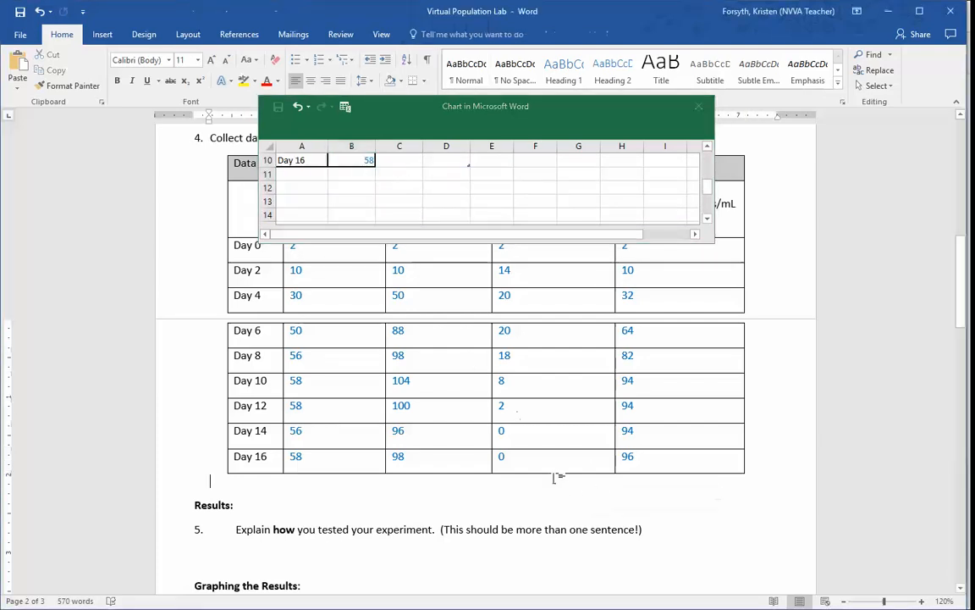
scroll("down", 3)
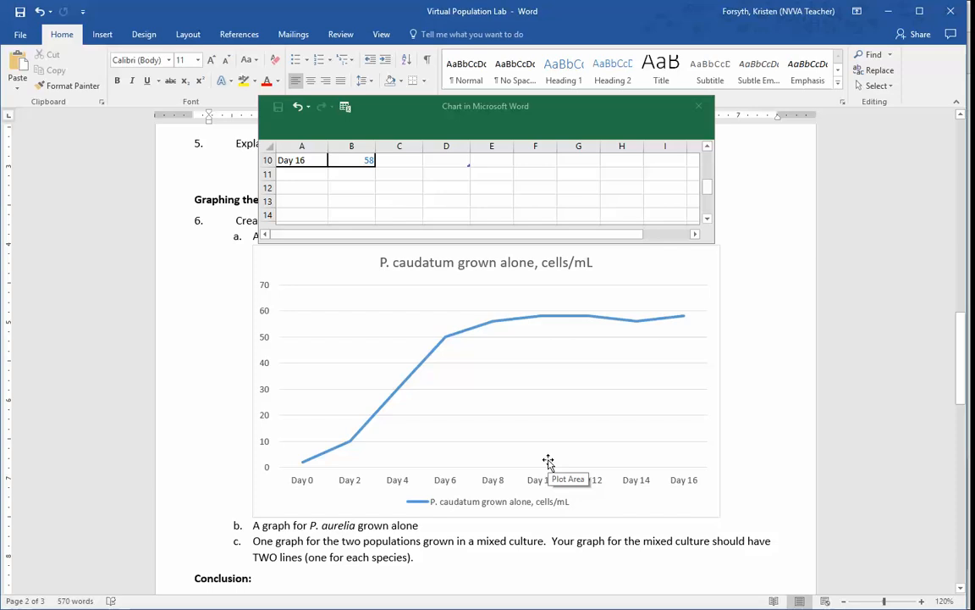
mouse_move(447, 252)
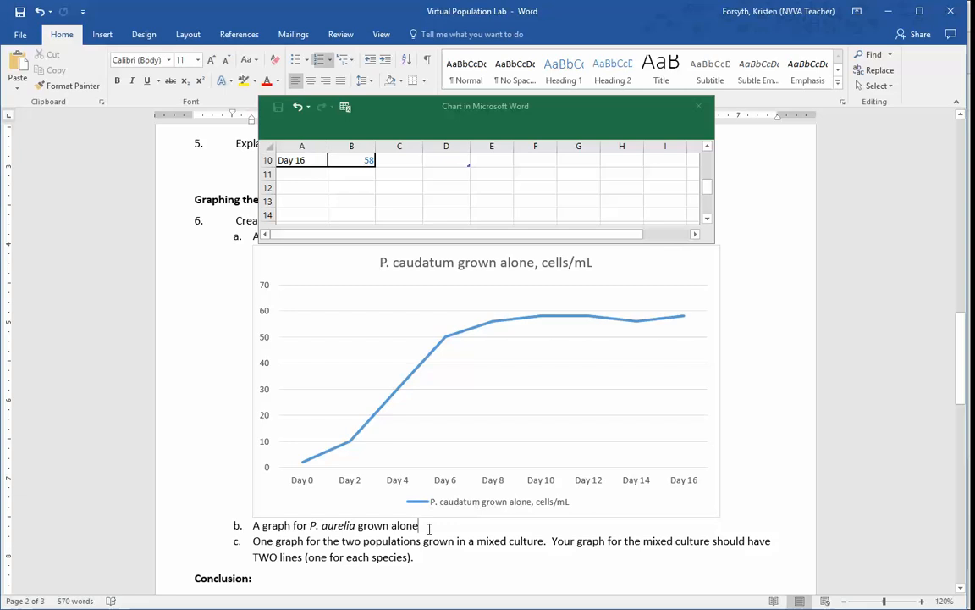
- Create a blank line beneath item b for the P. aurelia graph
key("enter")
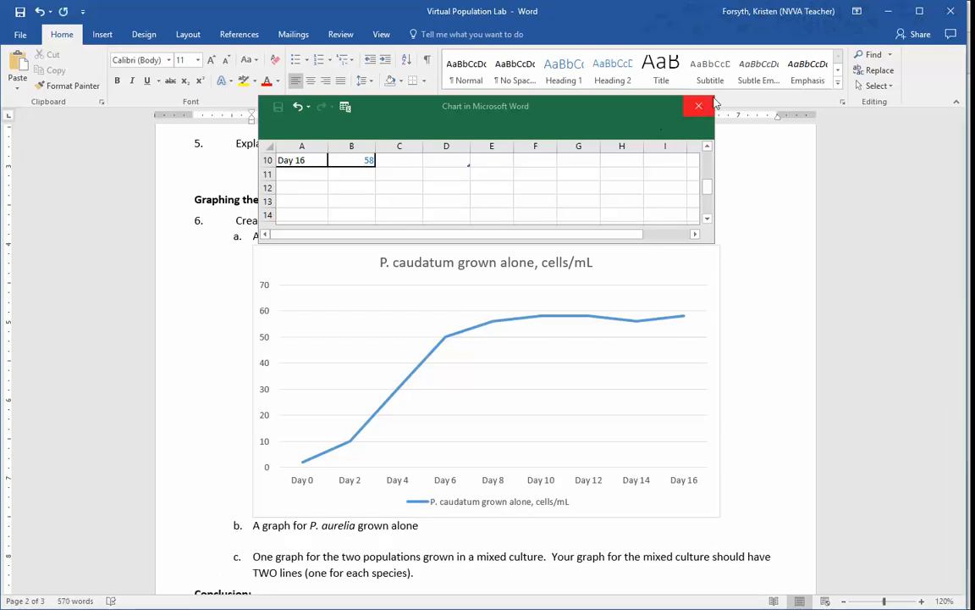
- Close the first chart's Chart in Microsoft Word data sheet
left_click(698, 105)
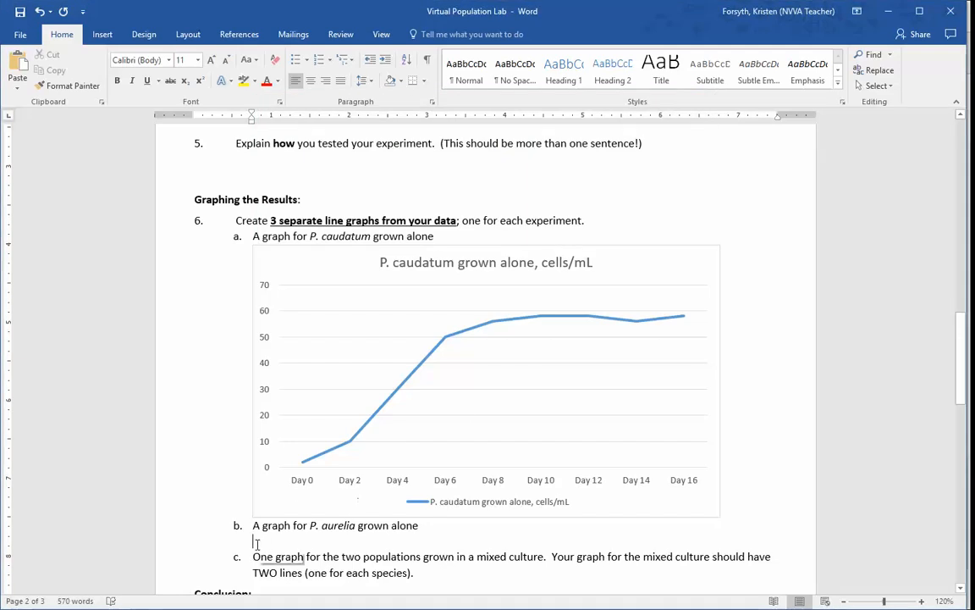
mouse_move(102, 34)
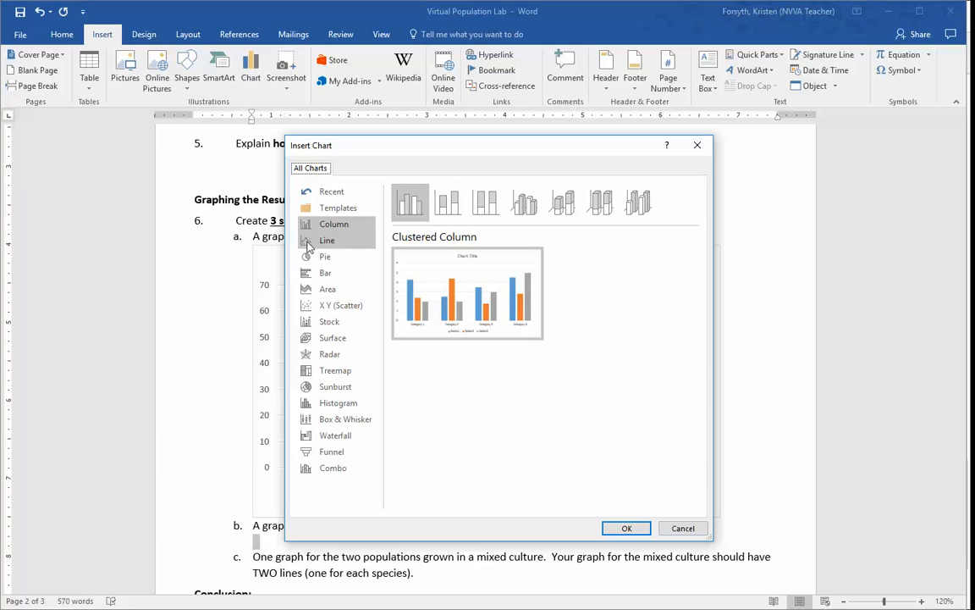
- Insert a basic Line chart for the P. aurelia graph
left_click(327, 240)
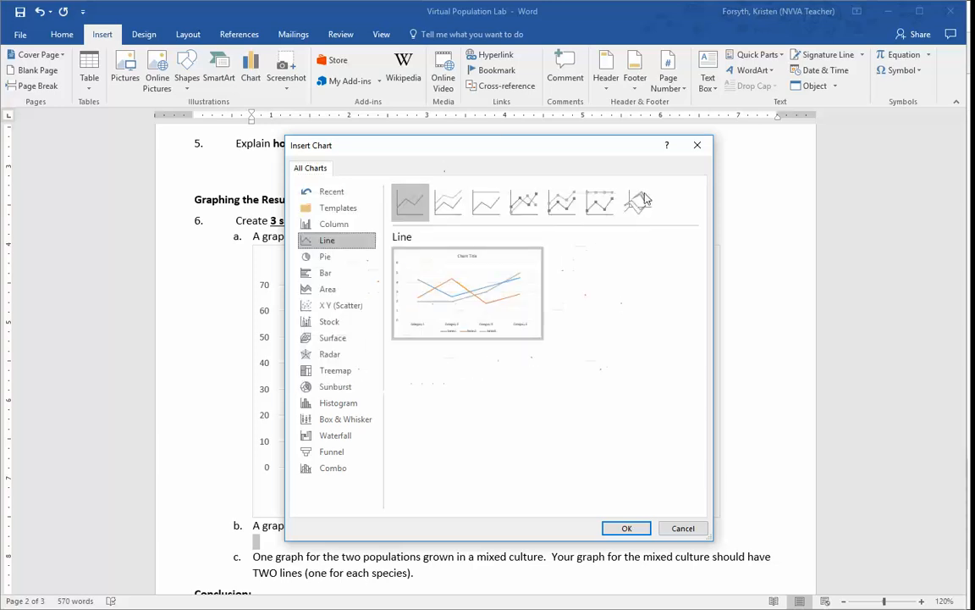
left_click(627, 528)
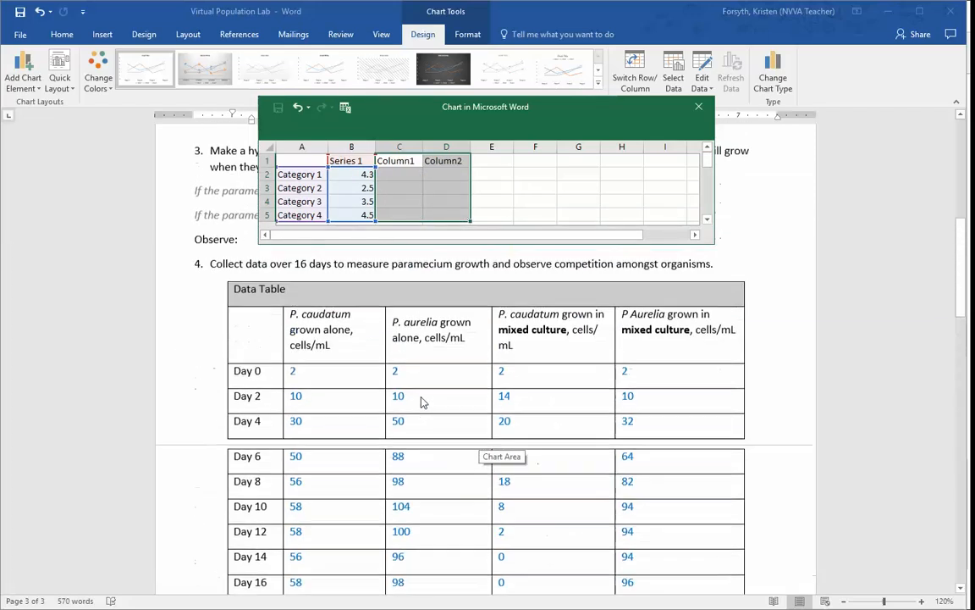
- Copy the Day 0 through Day 16 labels into the new chart's data sheet
left_click(249, 371)
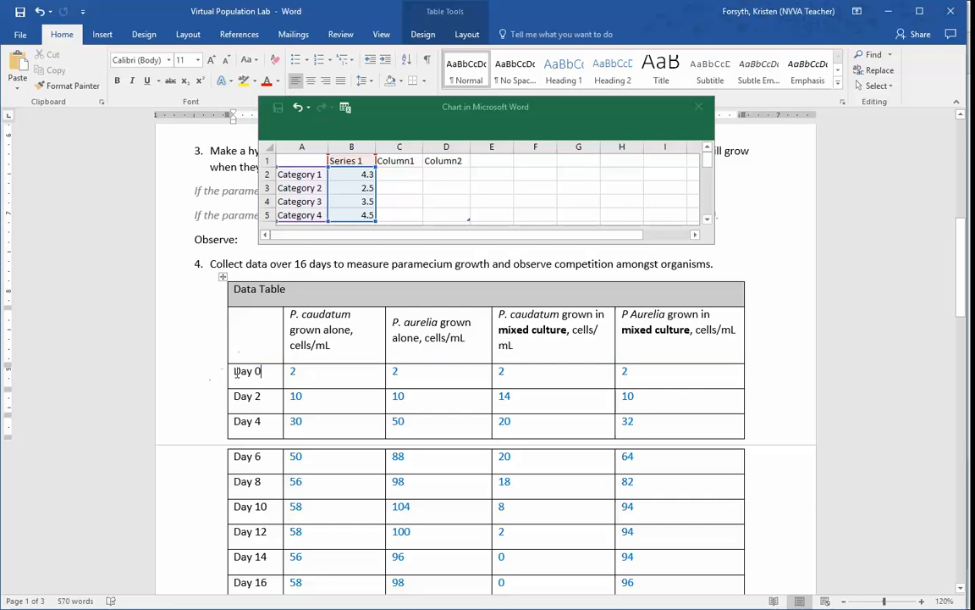
scroll("down", 3)
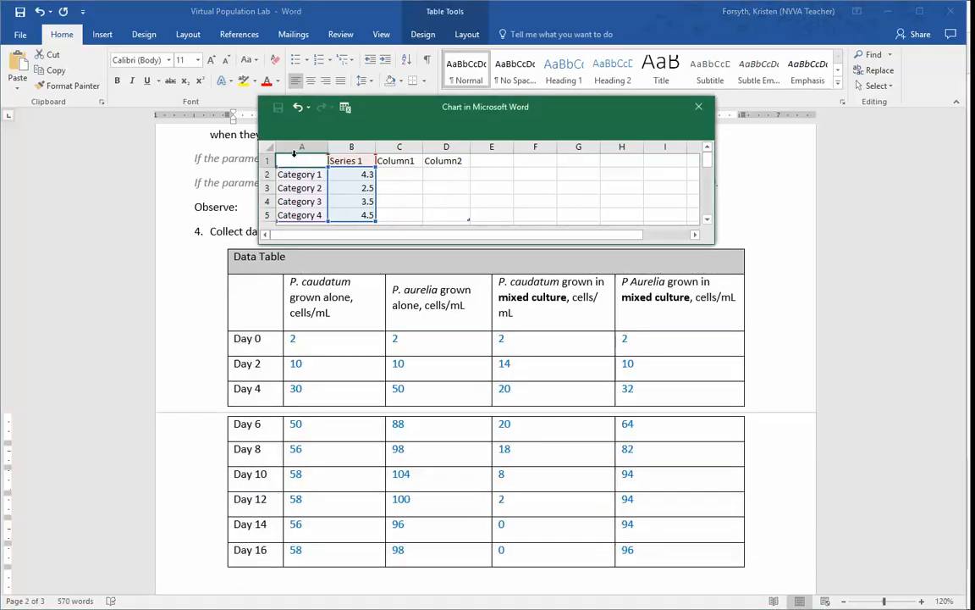
left_click(302, 175)
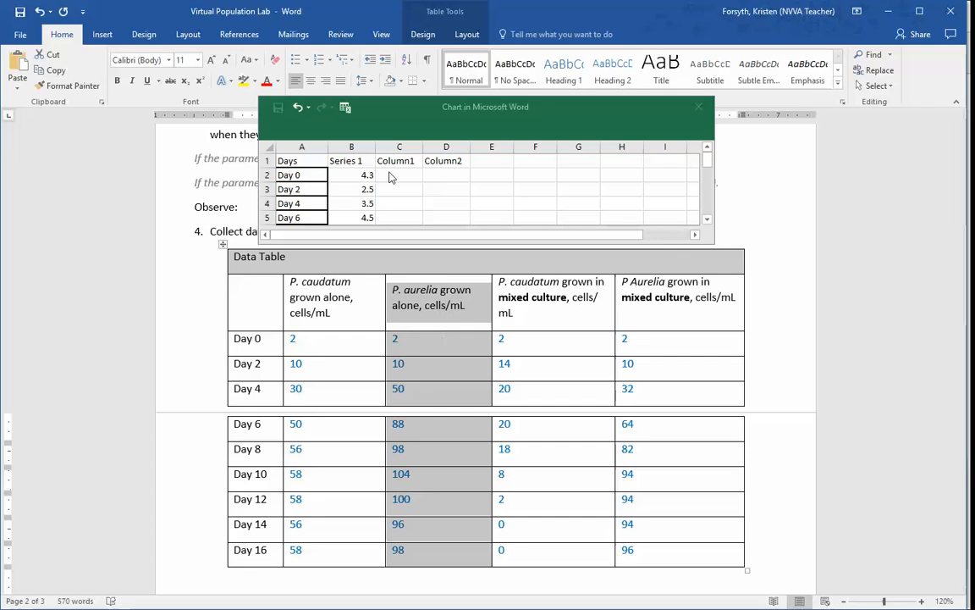
left_click(351, 175)
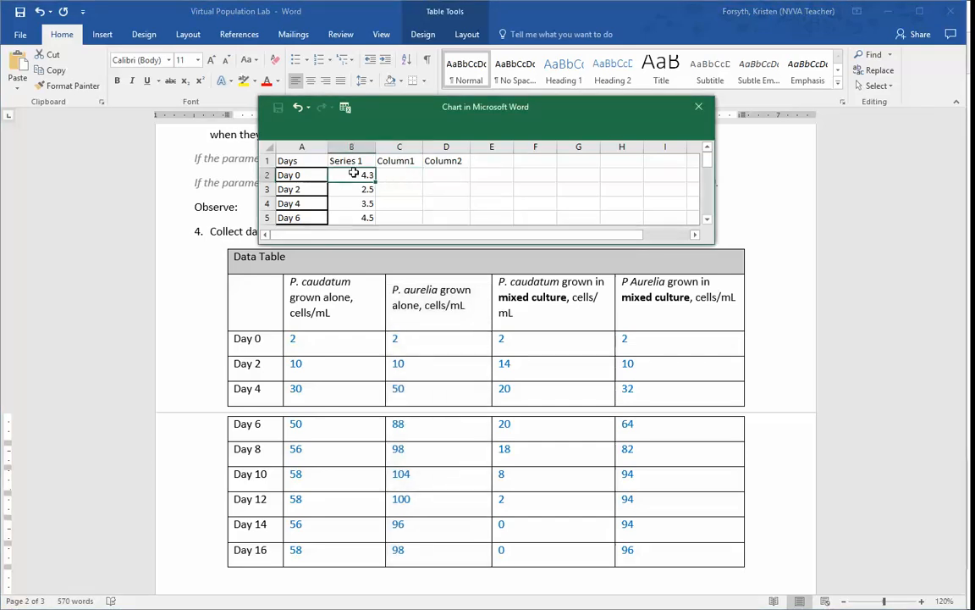
- Paste the P. aurelia grown-alone counts over the sample values, starting at cell B1
left_click(350, 160)
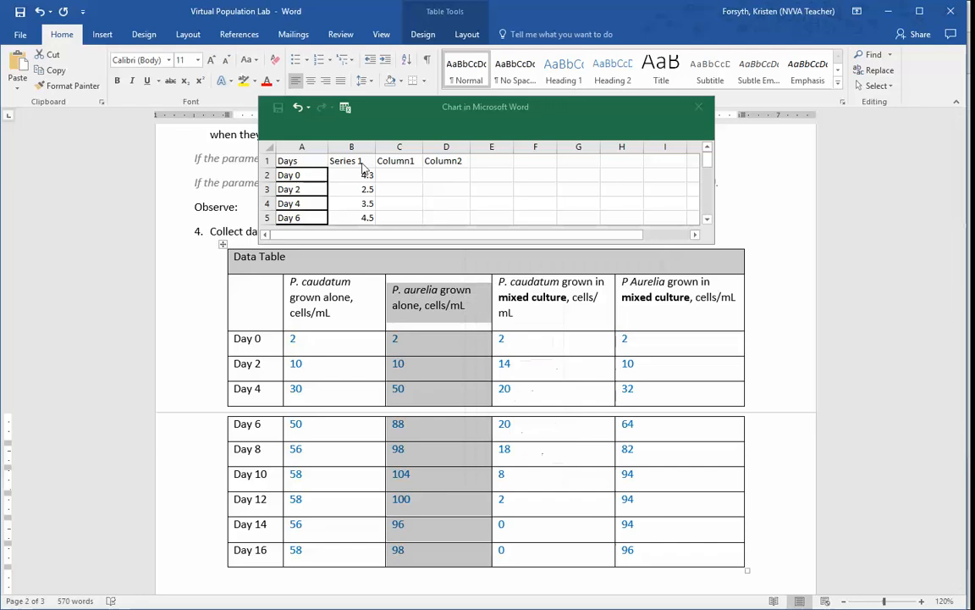
right_click(351, 175)
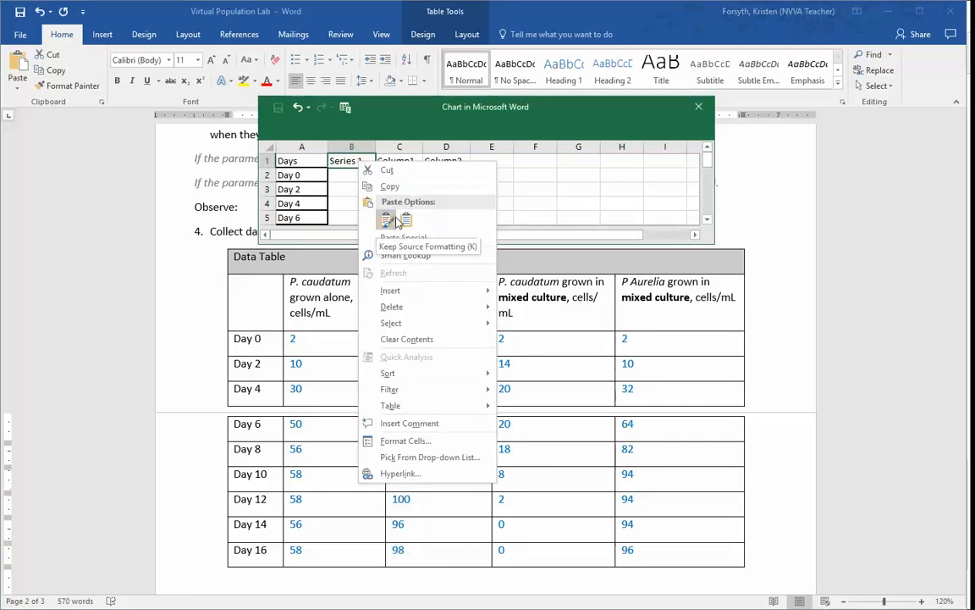
mouse_move(407, 218)
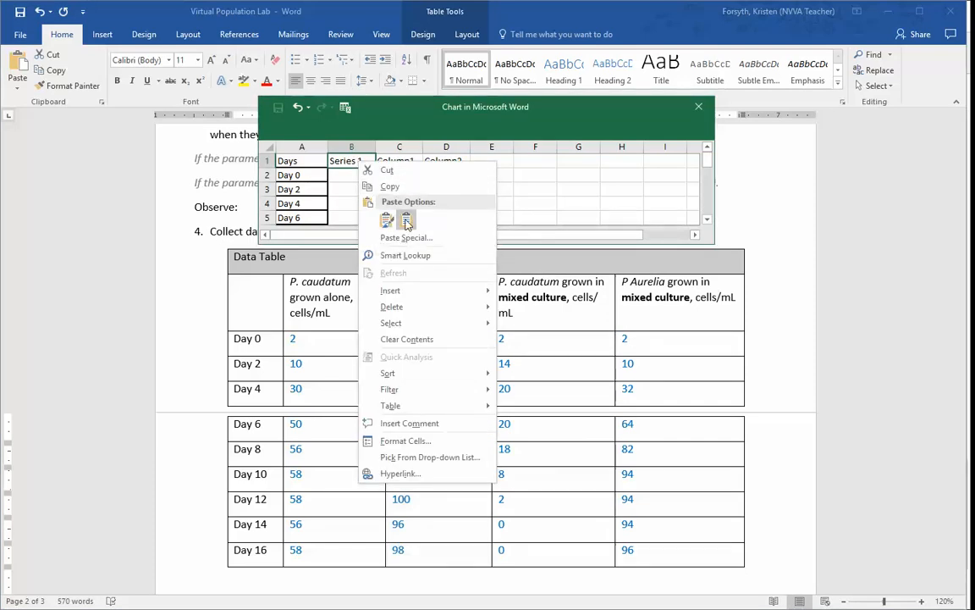
left_click(387, 219)
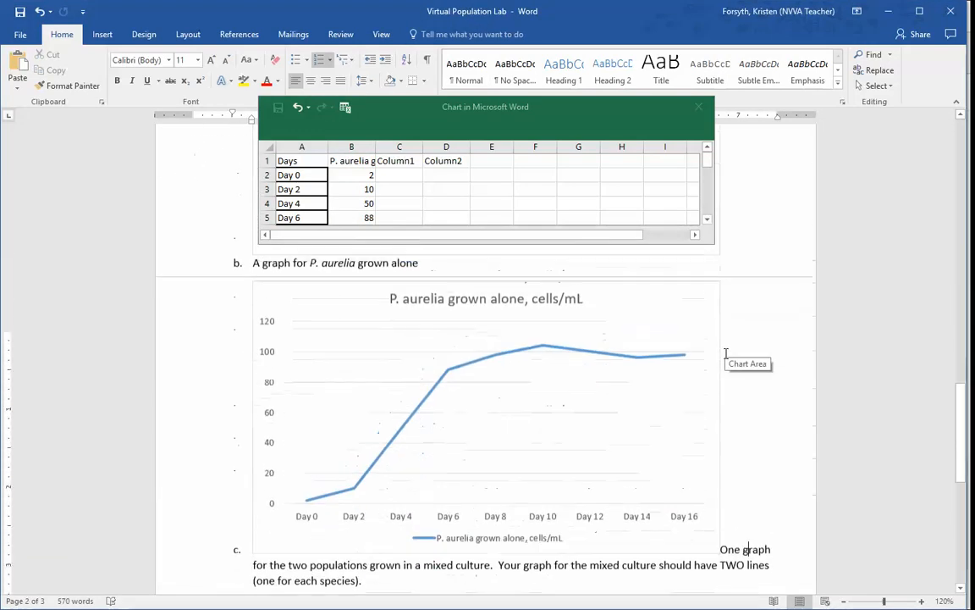
- Close the P. aurelia data sheet and review instruction c's mixed-culture graph request
scroll("down", 3)
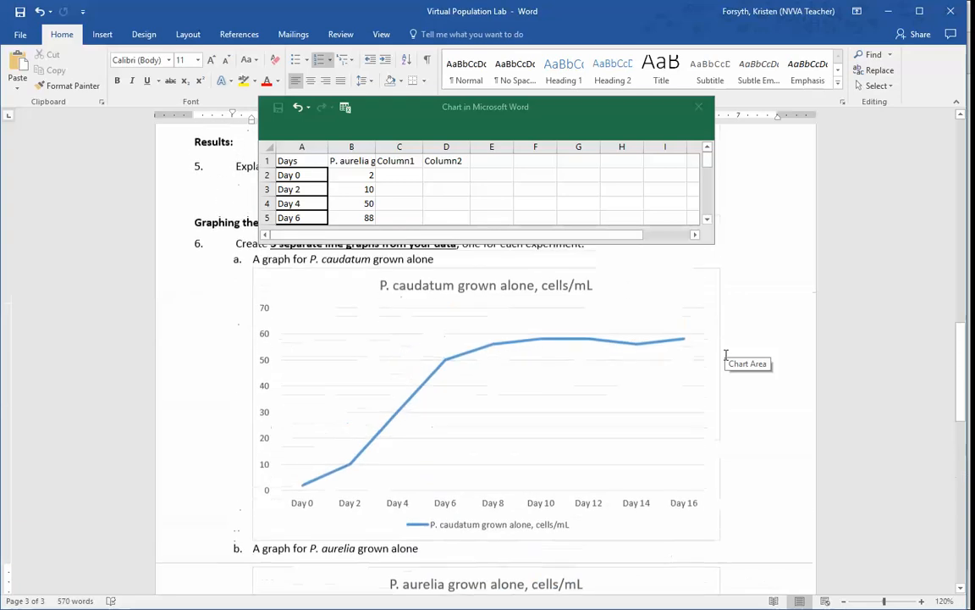
scroll("down", 3)
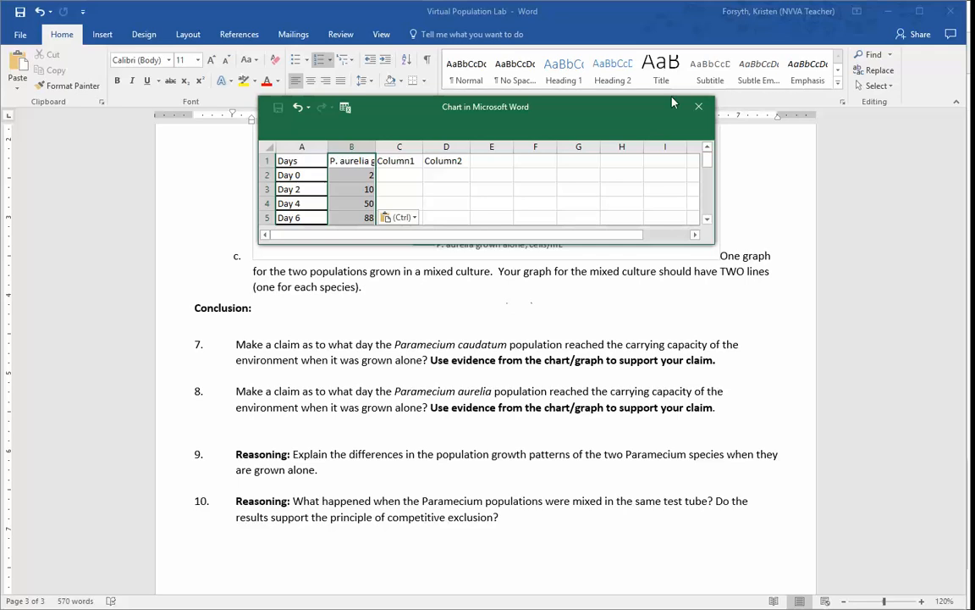
left_click(698, 106)
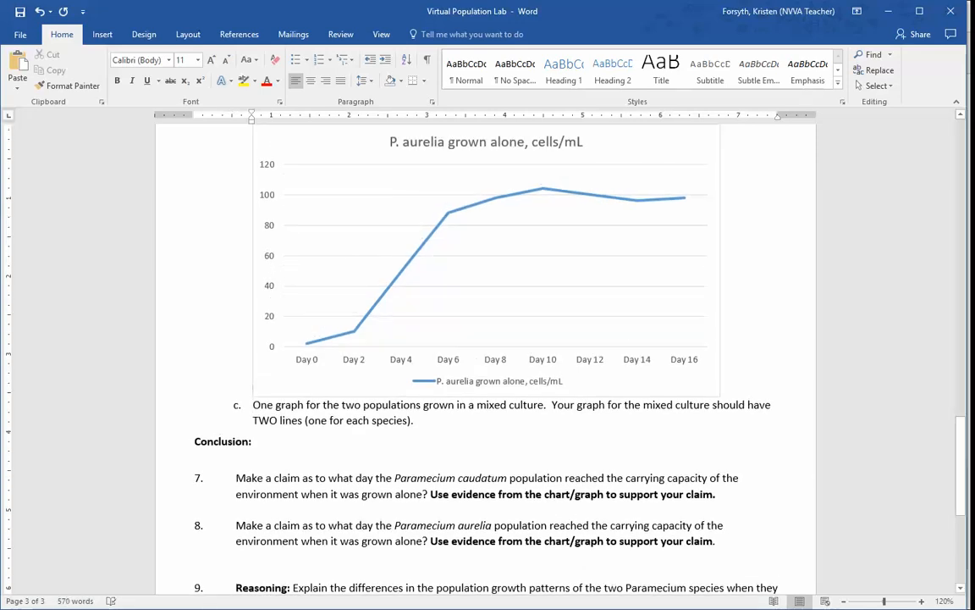
left_click_drag(324, 404, 504, 404)
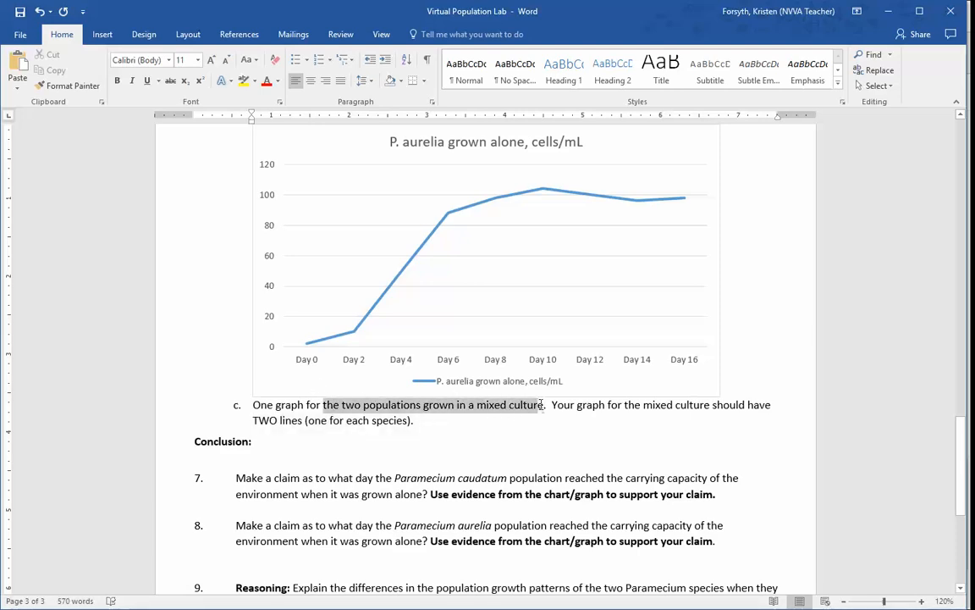
left_click(481, 423)
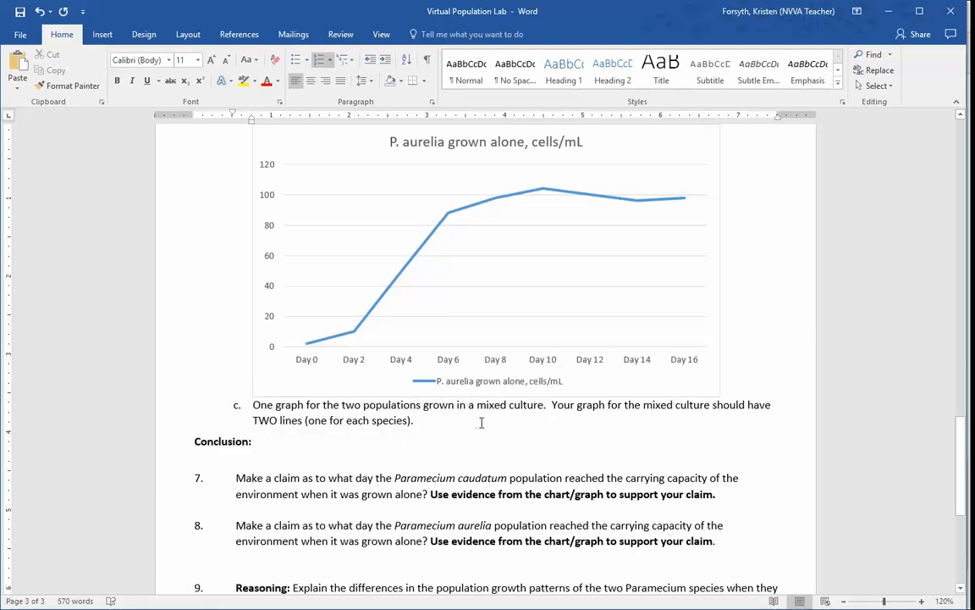
scroll("up", 3)
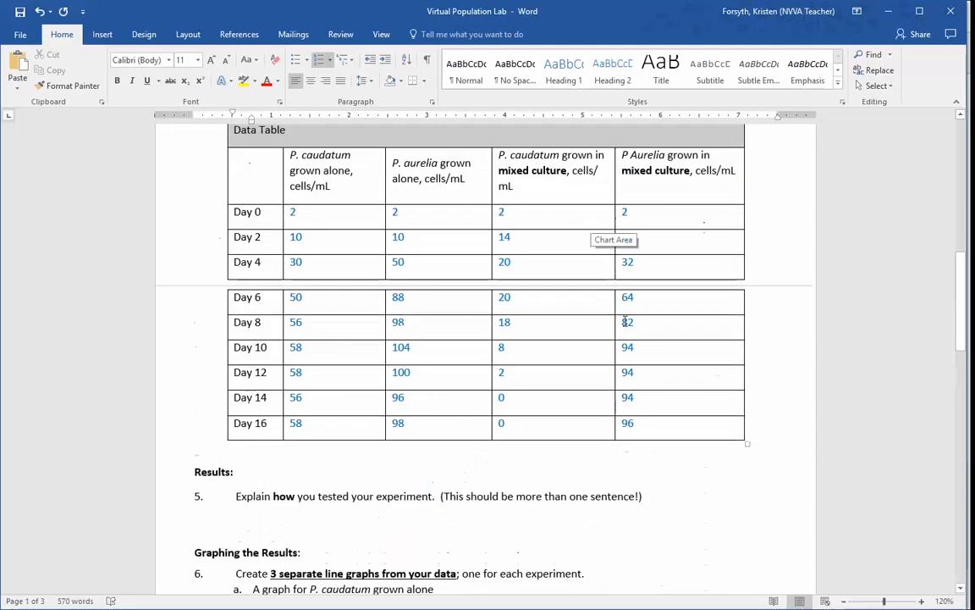
scroll("down", 3)
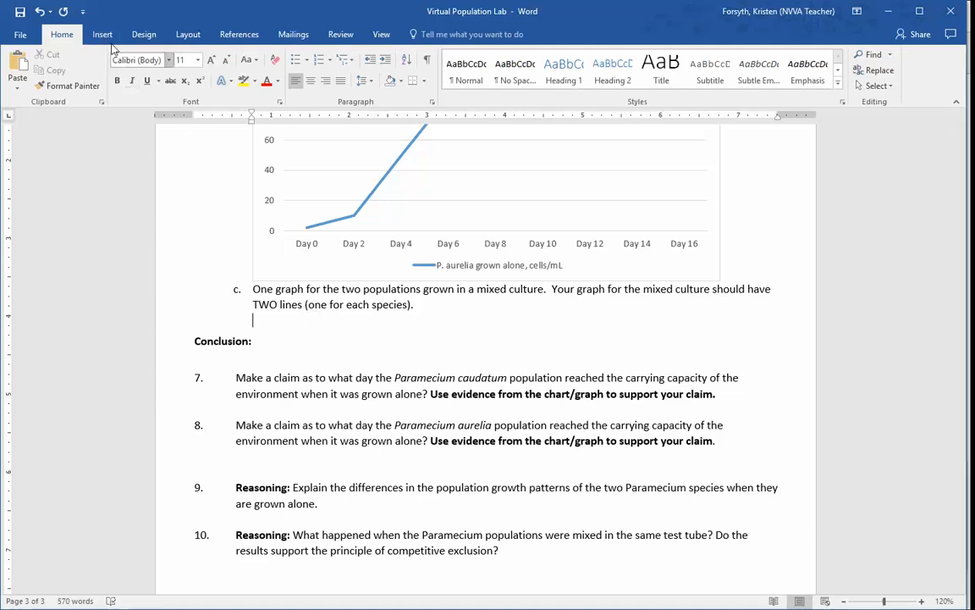
- Insert a line chart below item c for the mixed-culture results
left_click(250, 68)
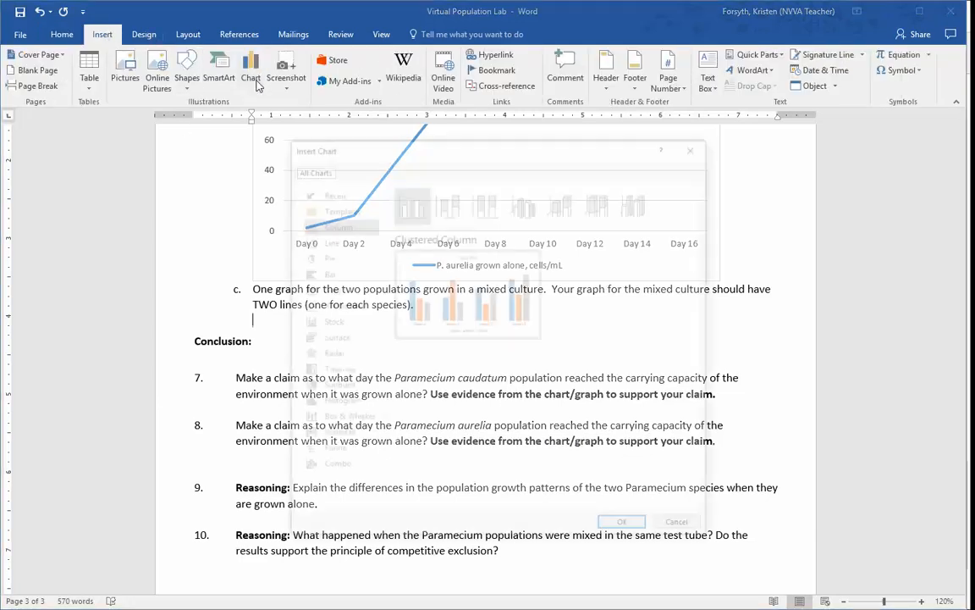
left_click(327, 239)
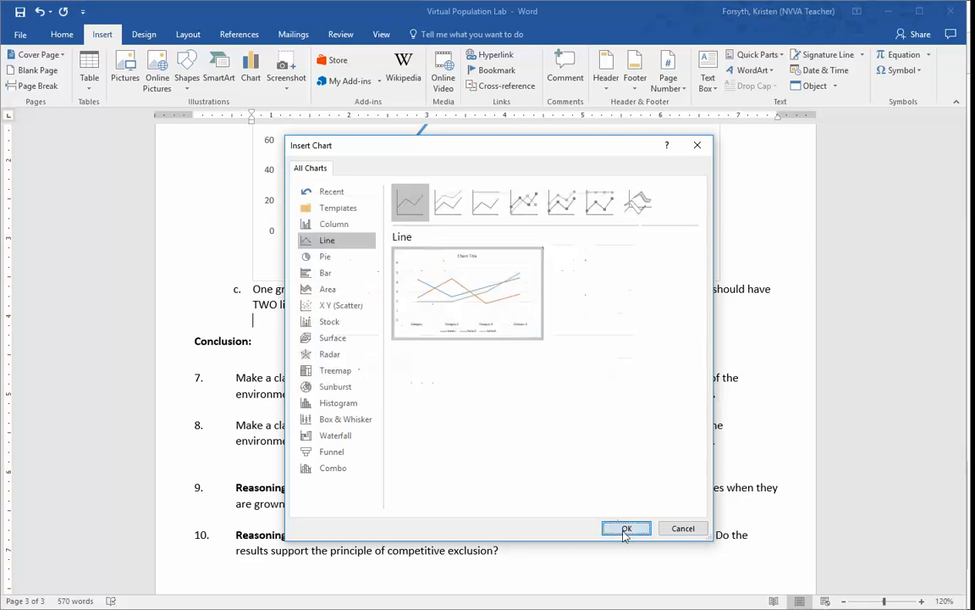
left_click(627, 527)
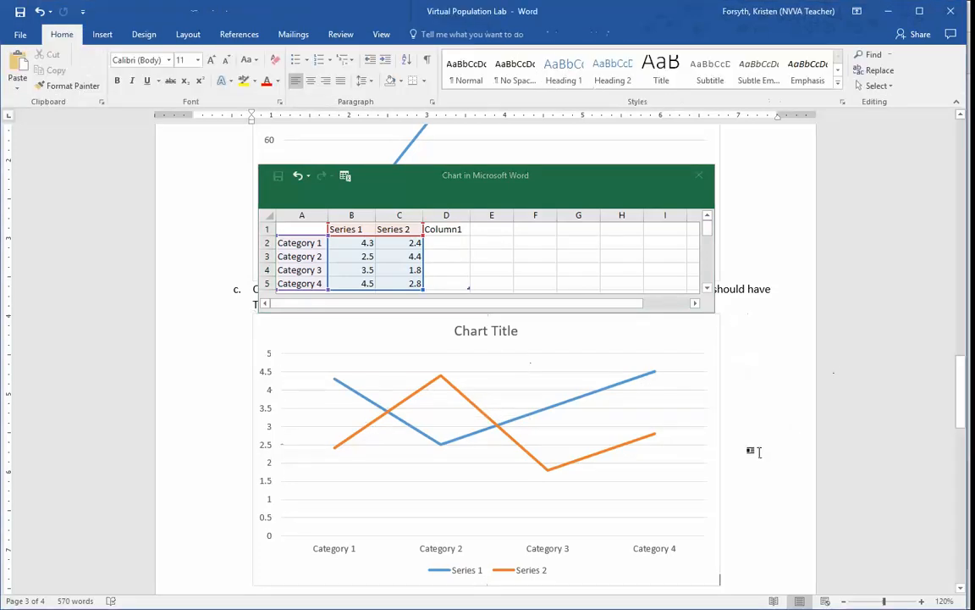
- Fill the chart data sheet with Days and both mixed-culture population columns, Days in A1
scroll("down", 3)
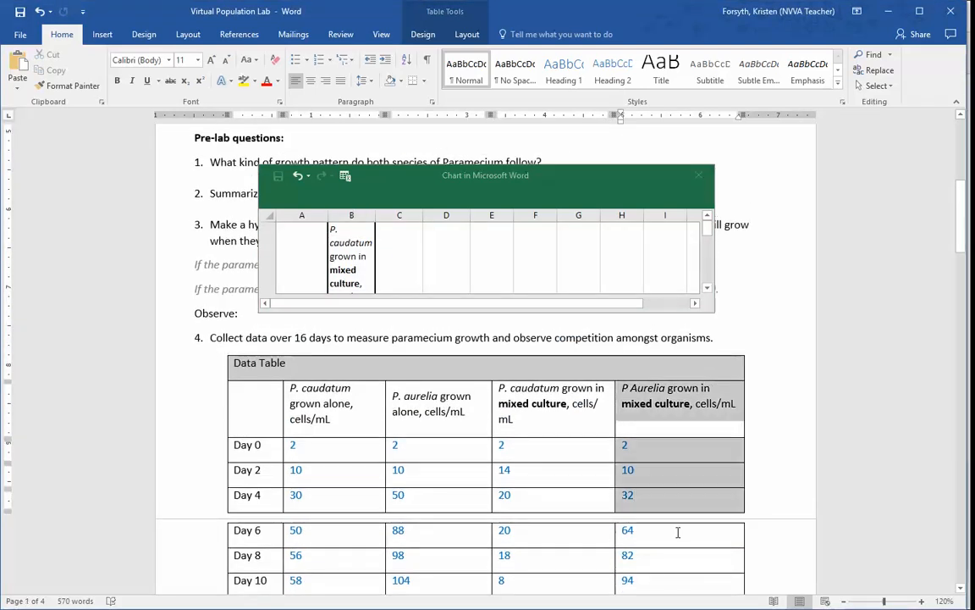
scroll("down", 3)
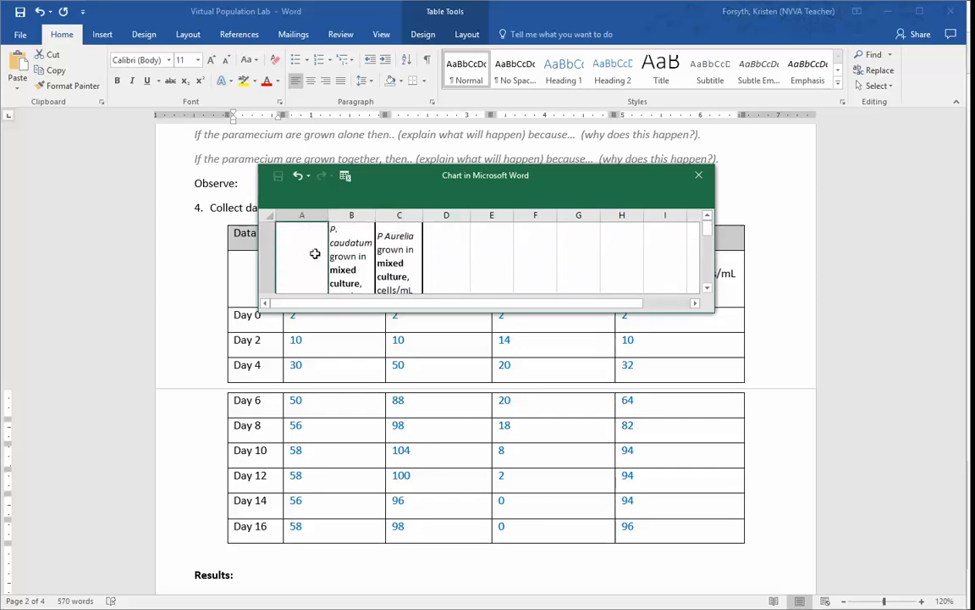
type("Days")
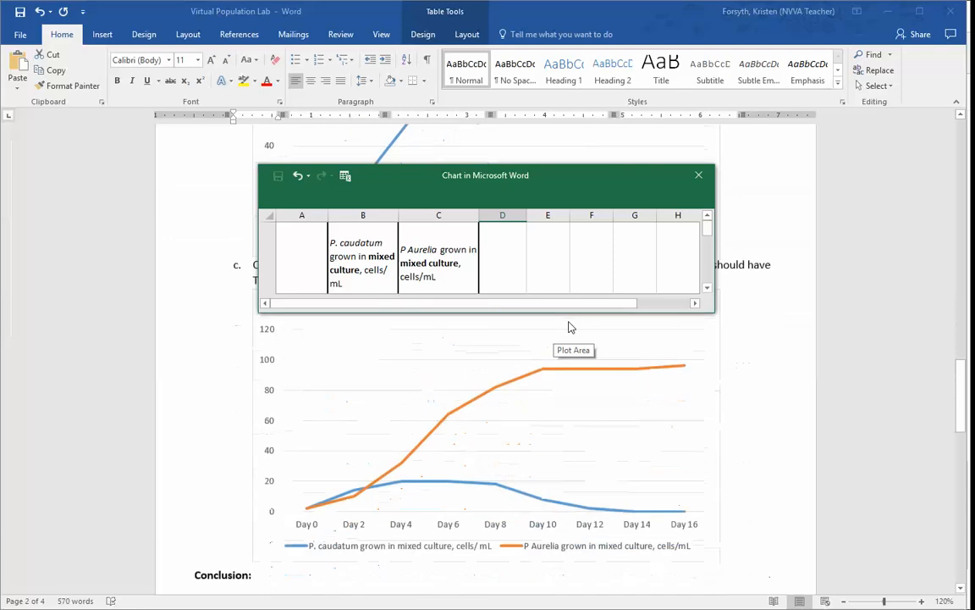
- Close the mixed-culture data sheet and select the chart's placeholder title
scroll("down", 3)
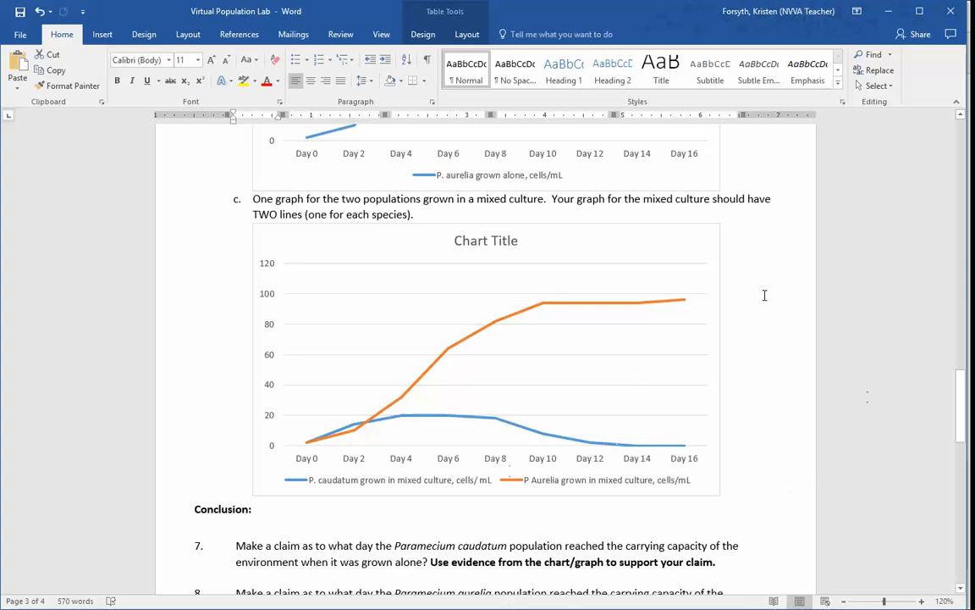
mouse_move(606, 497)
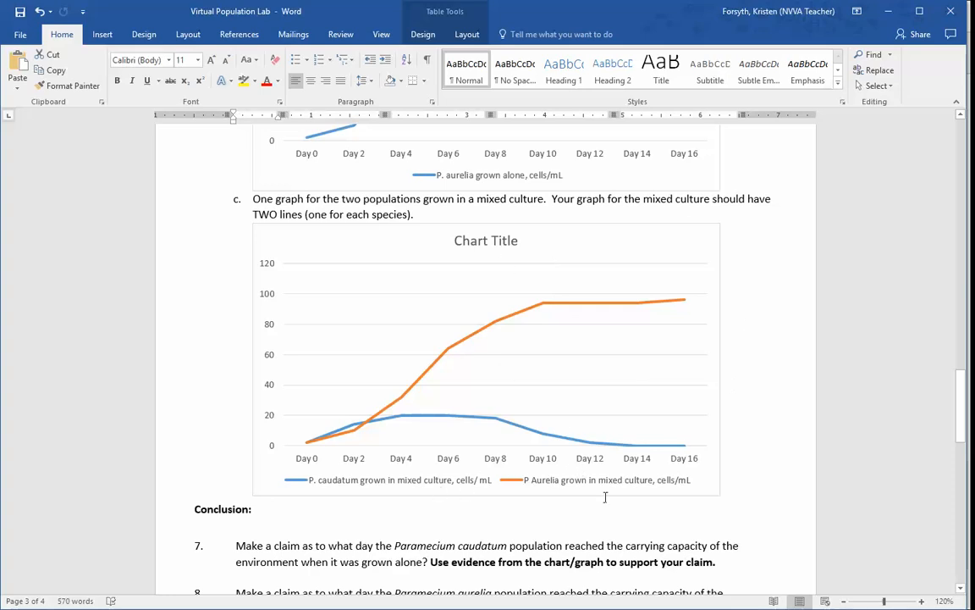
left_click(486, 356)
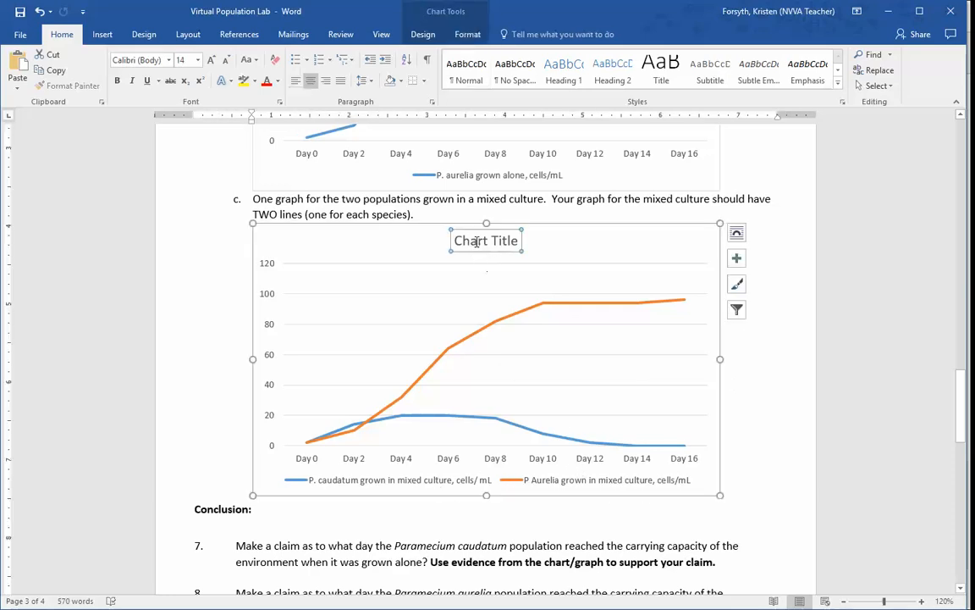
- Retitle the chart 'Mixed Paramecium Culture Growth' and scroll down to the Conclusion
left_click(486, 241)
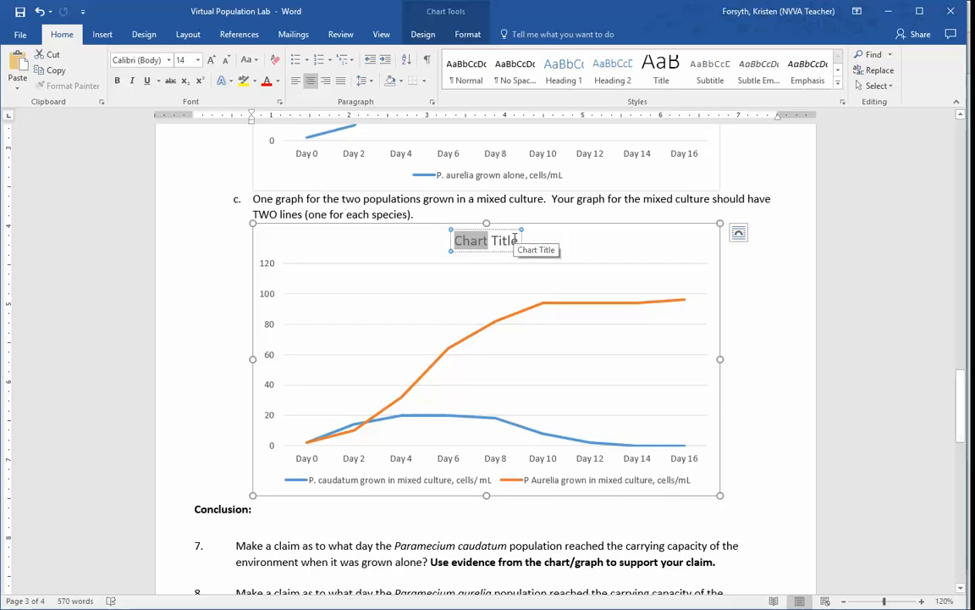
type("Mixed Paramecium Culture Growth")
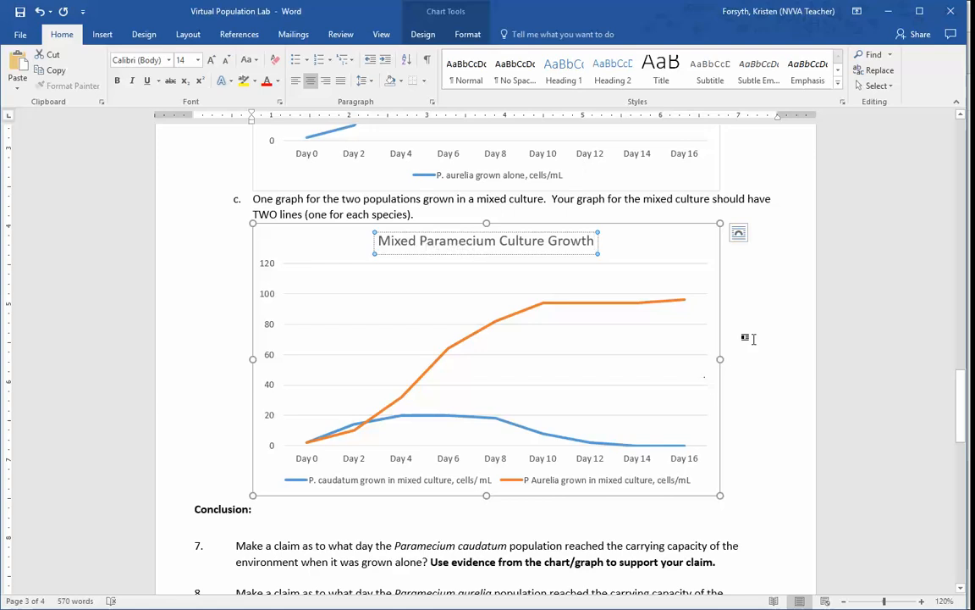
scroll("down", 3)
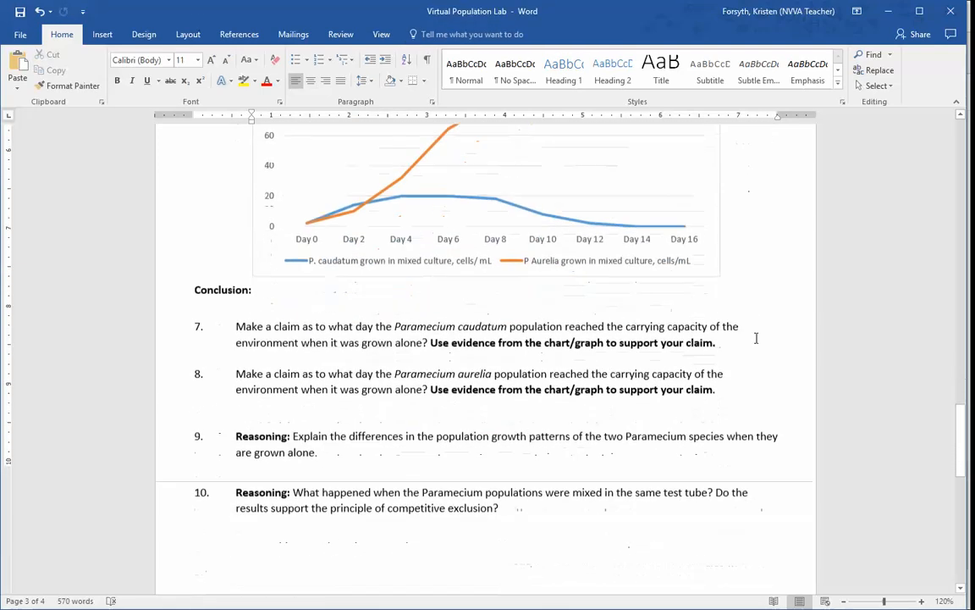
scroll("down", 3)
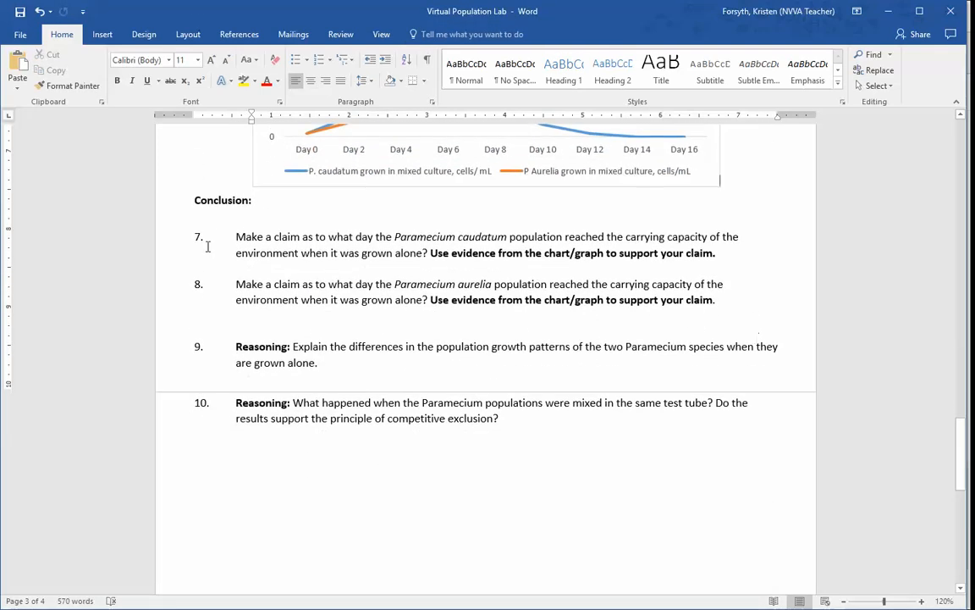